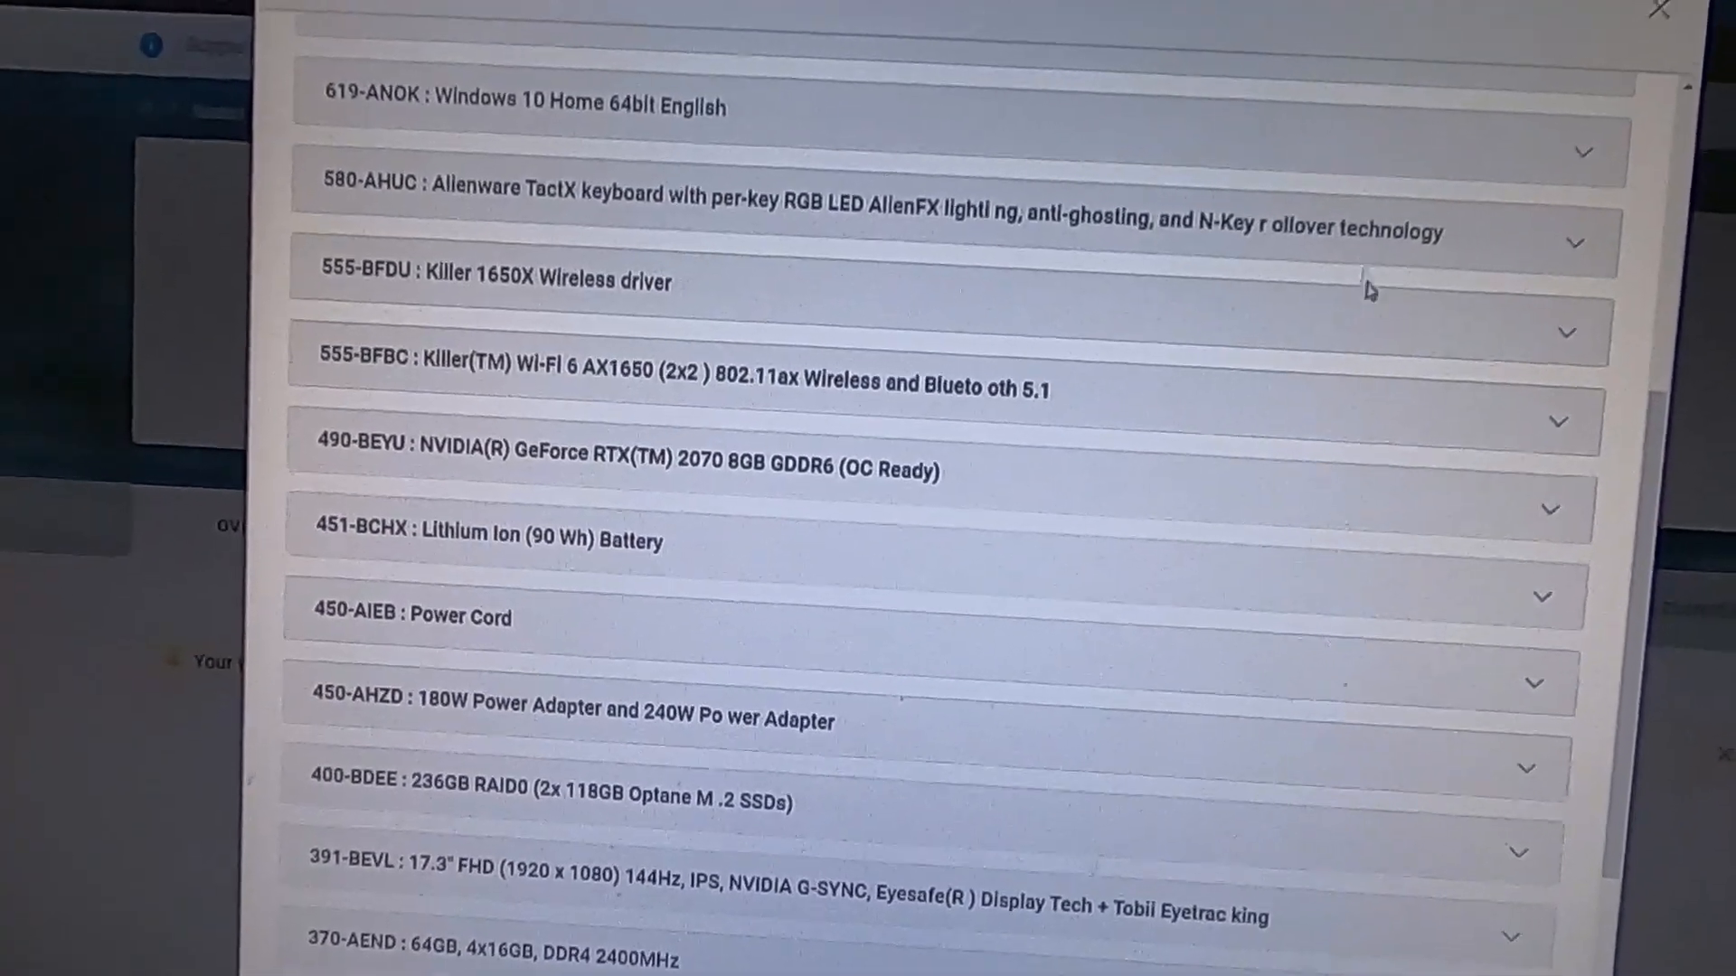
# Scroll through the BIOS Setup pages, then restart and hit F2 at the Alienware logo.
pyautogui.scroll(-3)
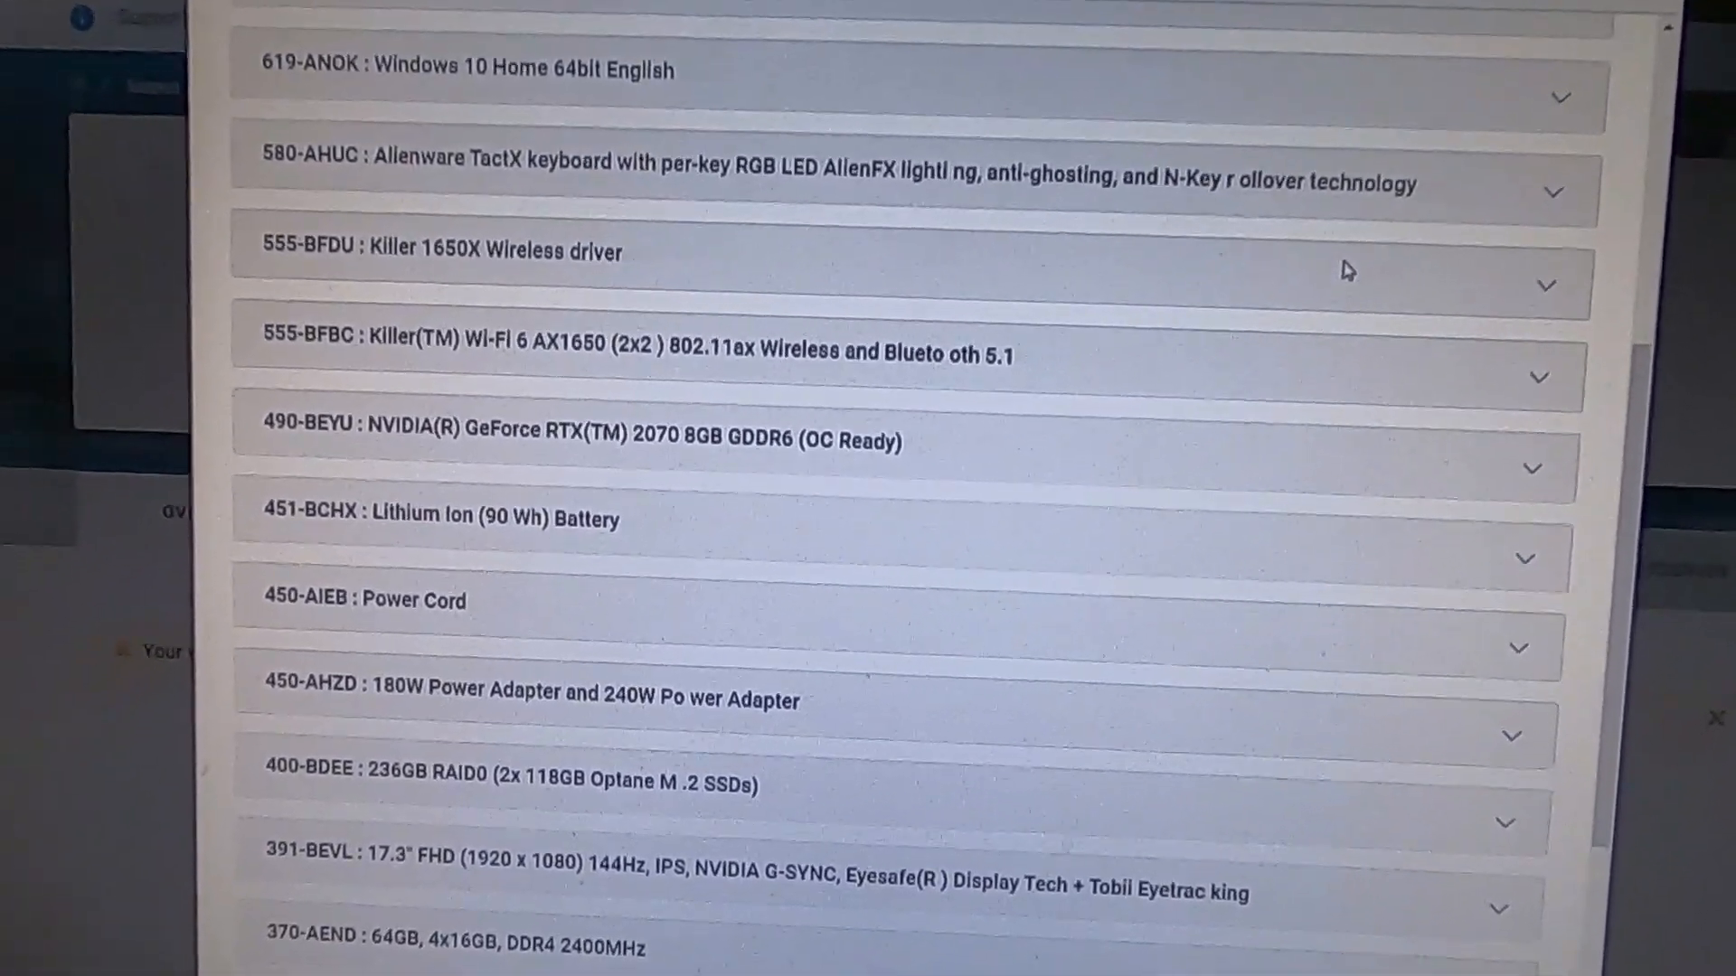
pyautogui.scroll(-3)
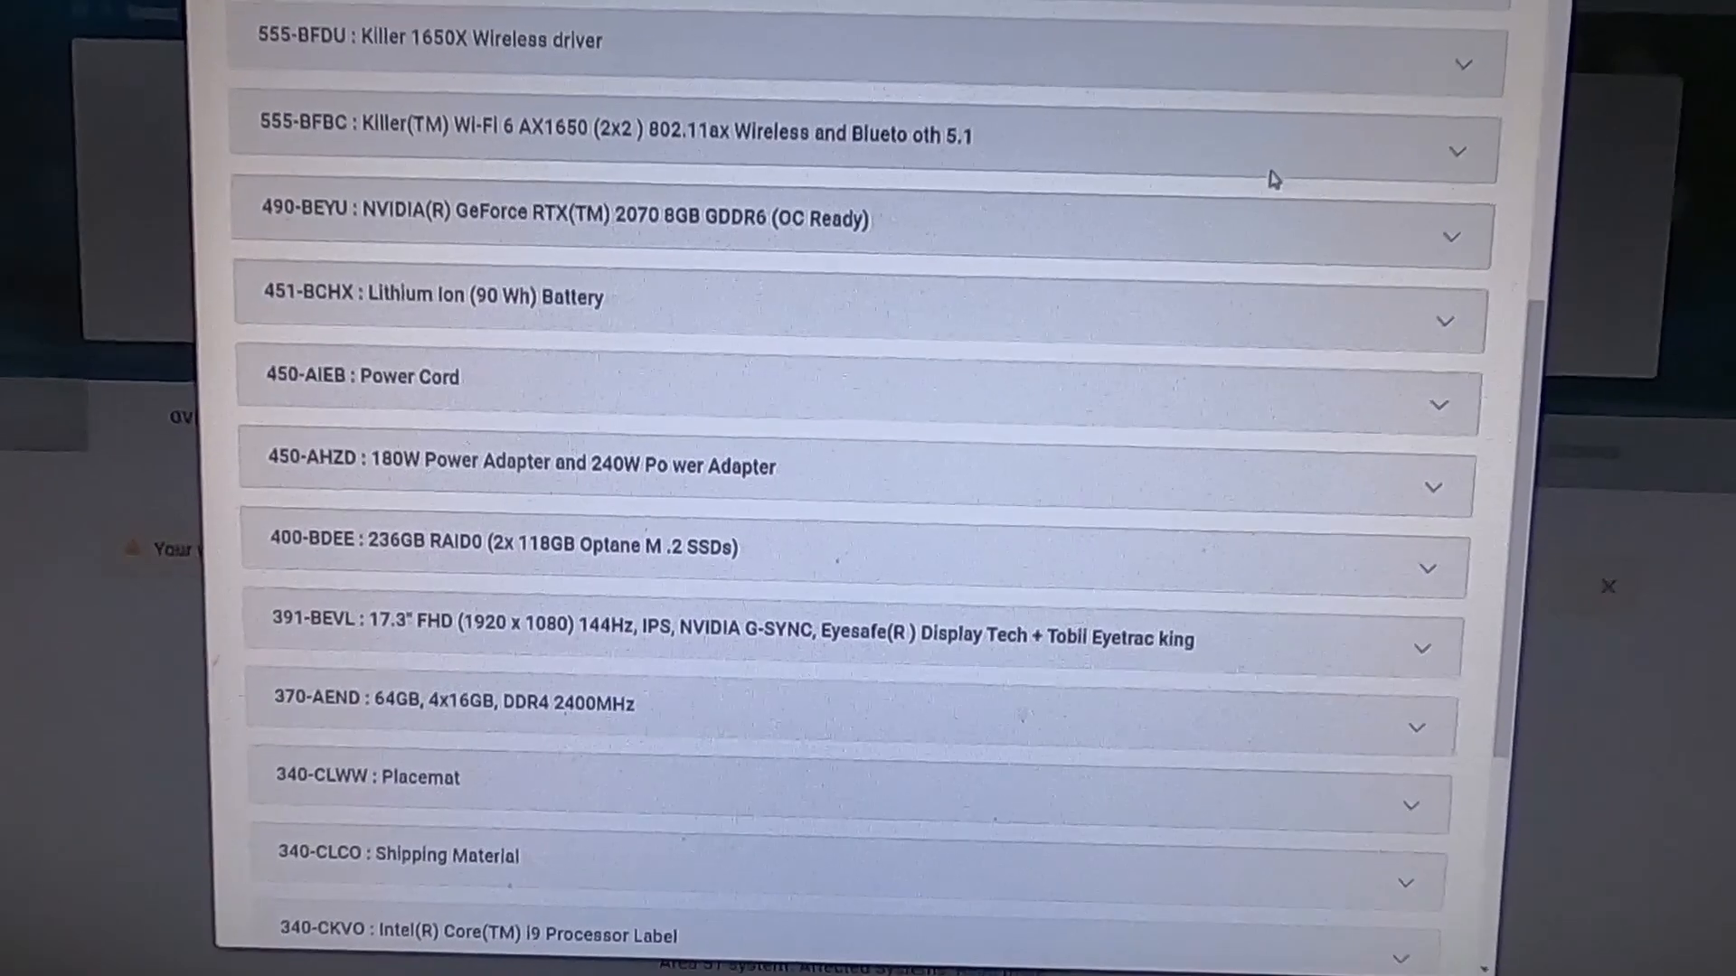
pyautogui.scroll(-3)
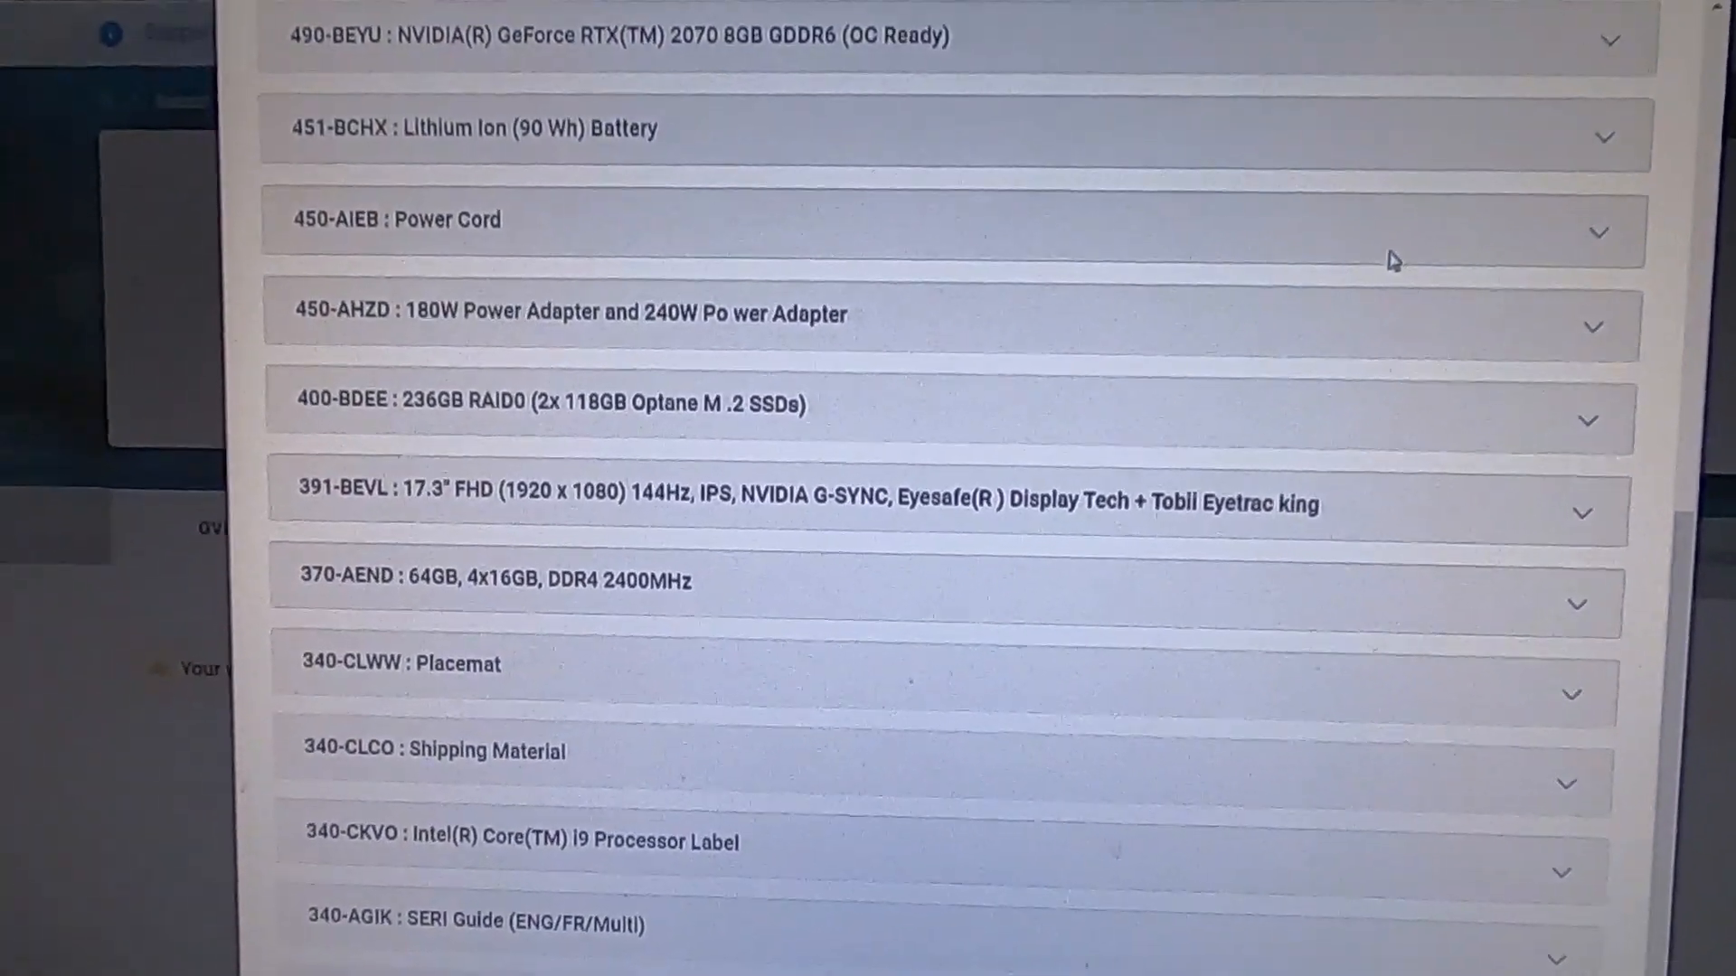
pyautogui.scroll(-3)
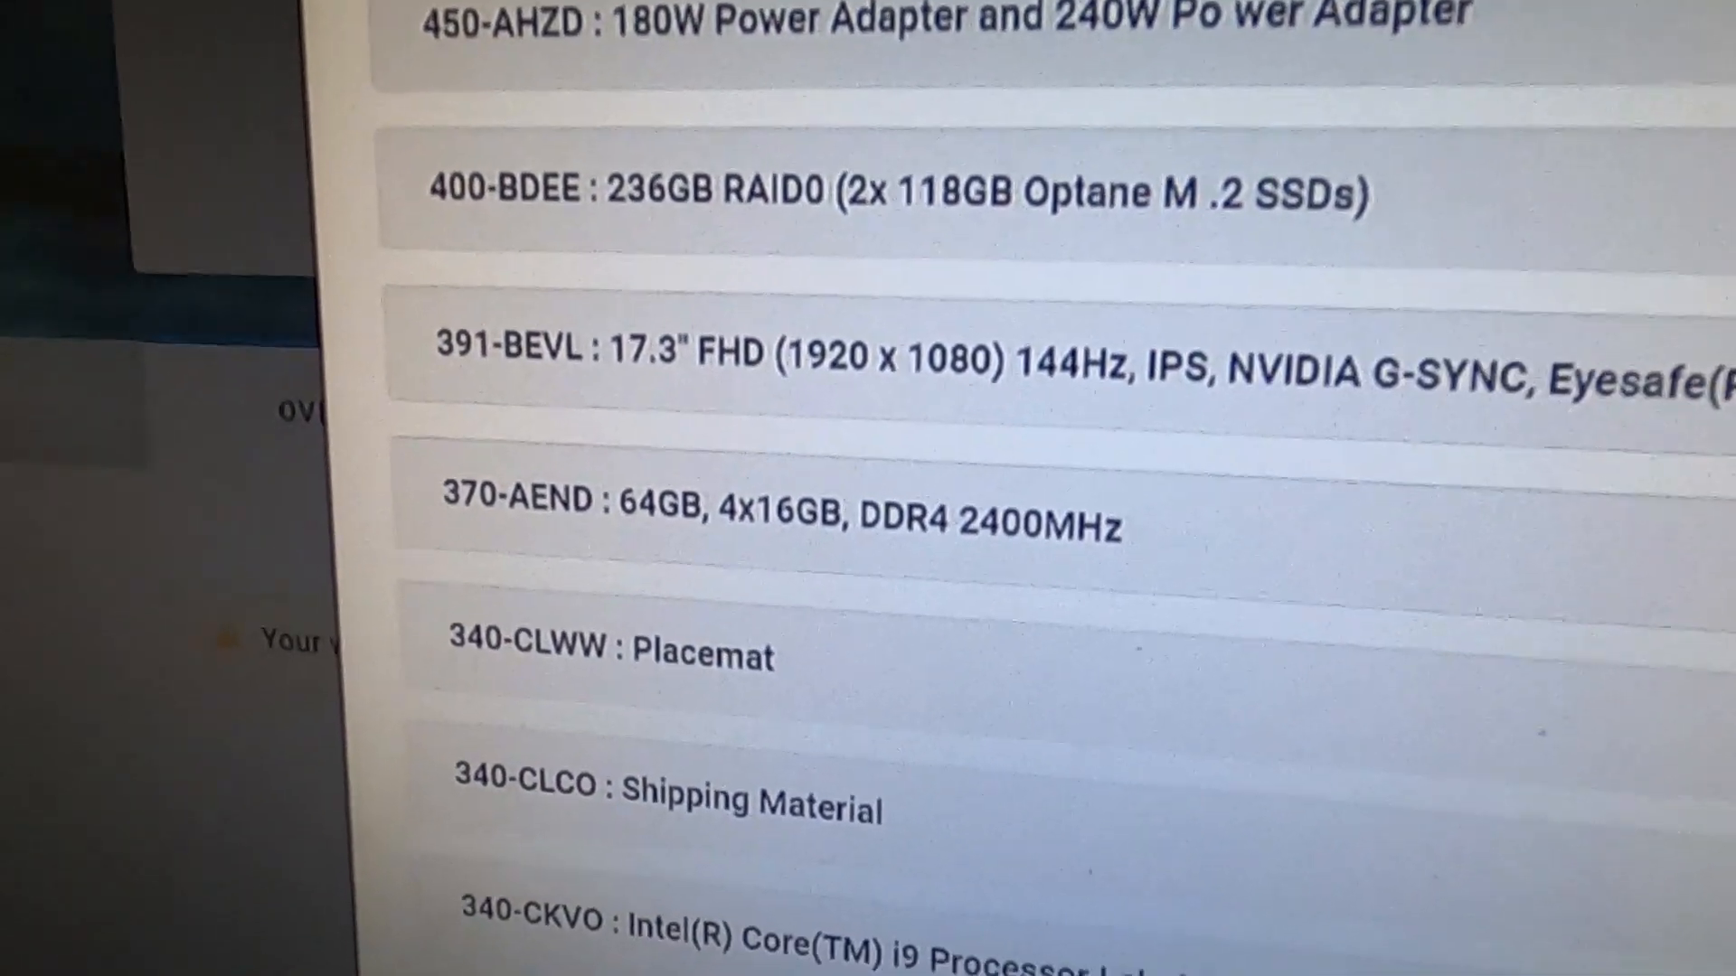
pyautogui.scroll(-3)
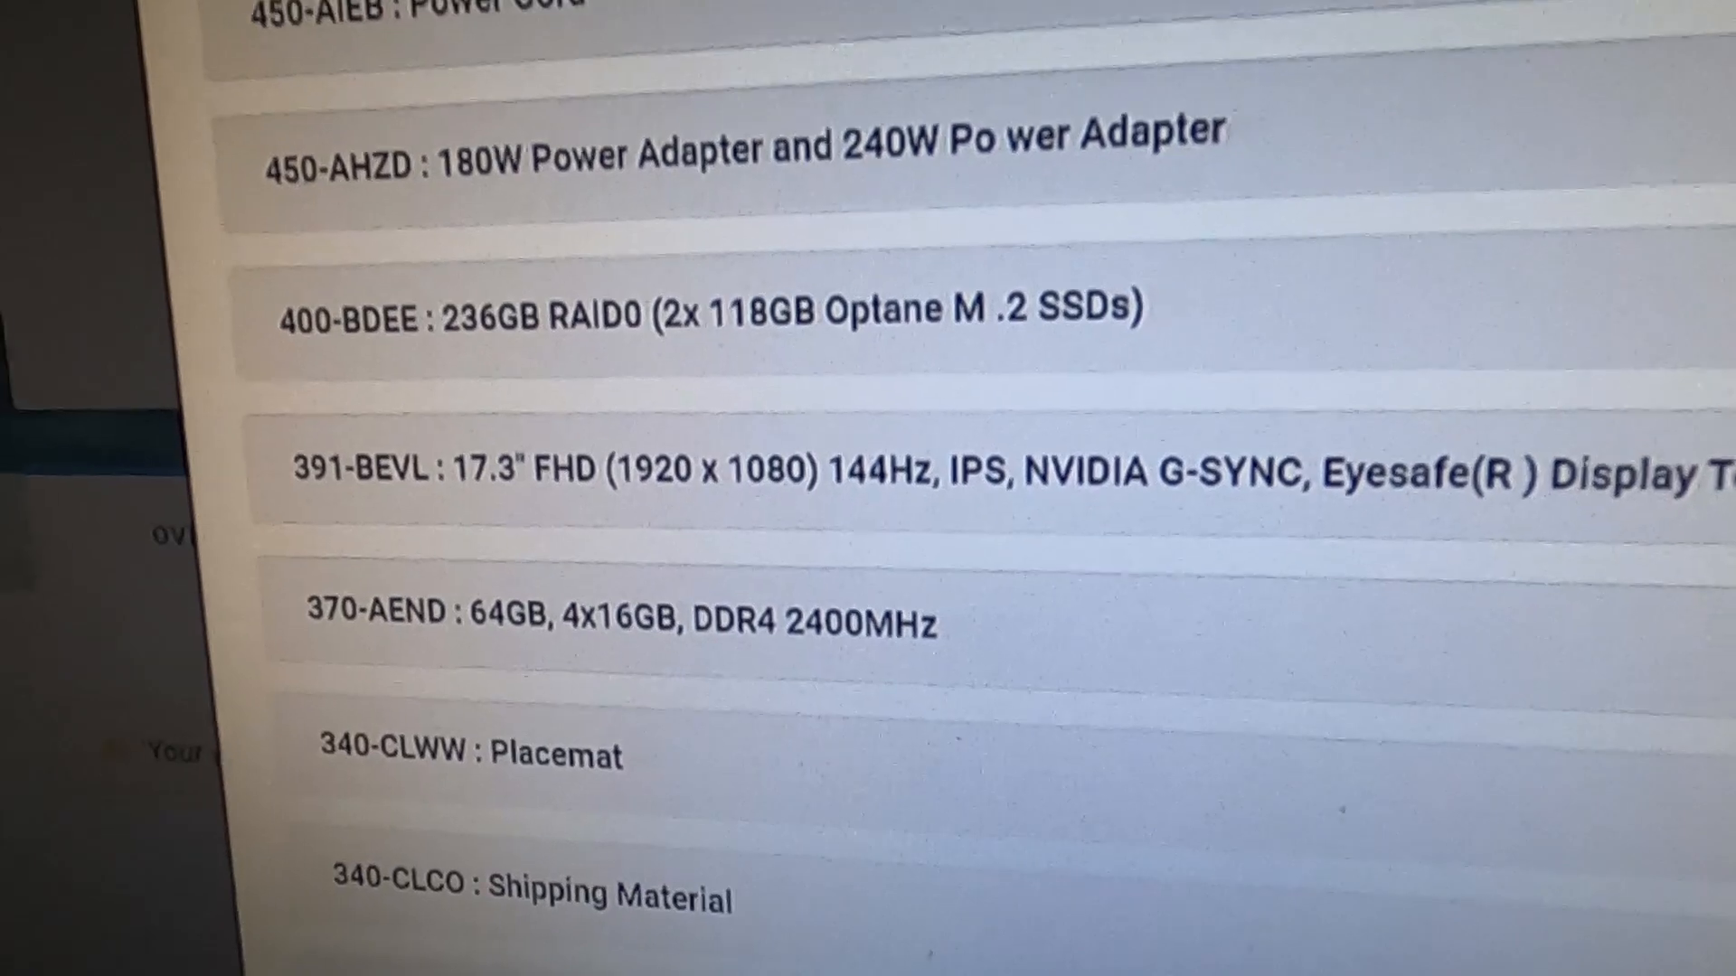
pyautogui.scroll(-3)
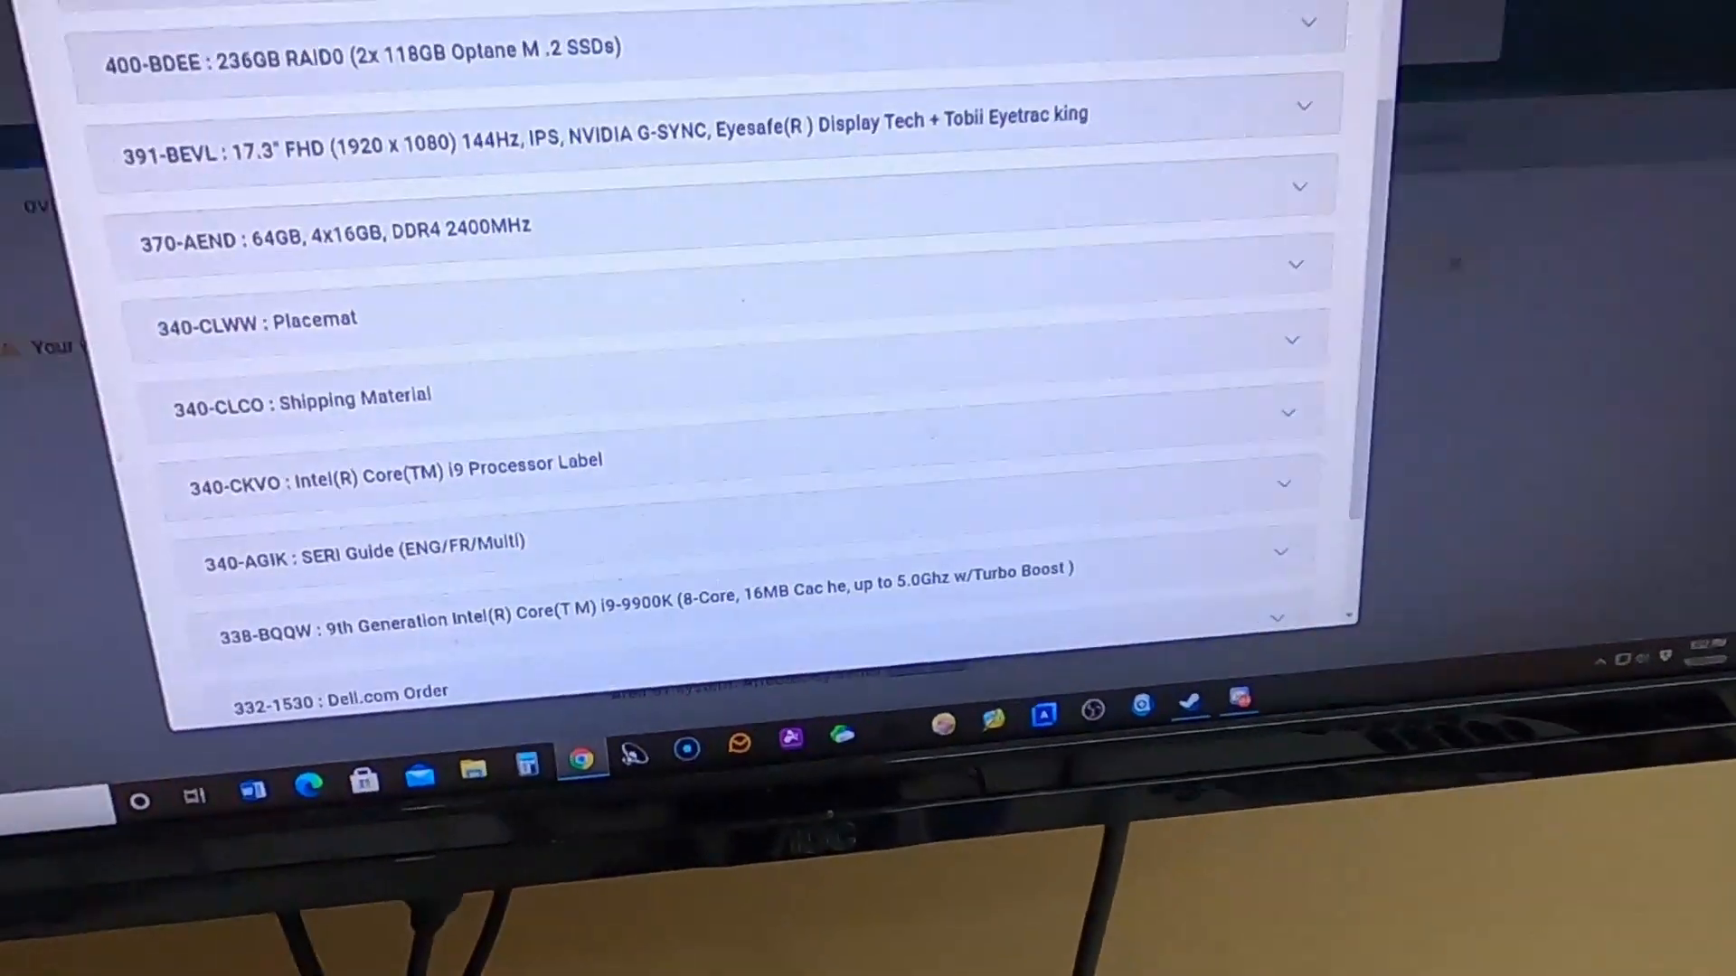
pyautogui.scroll(3)
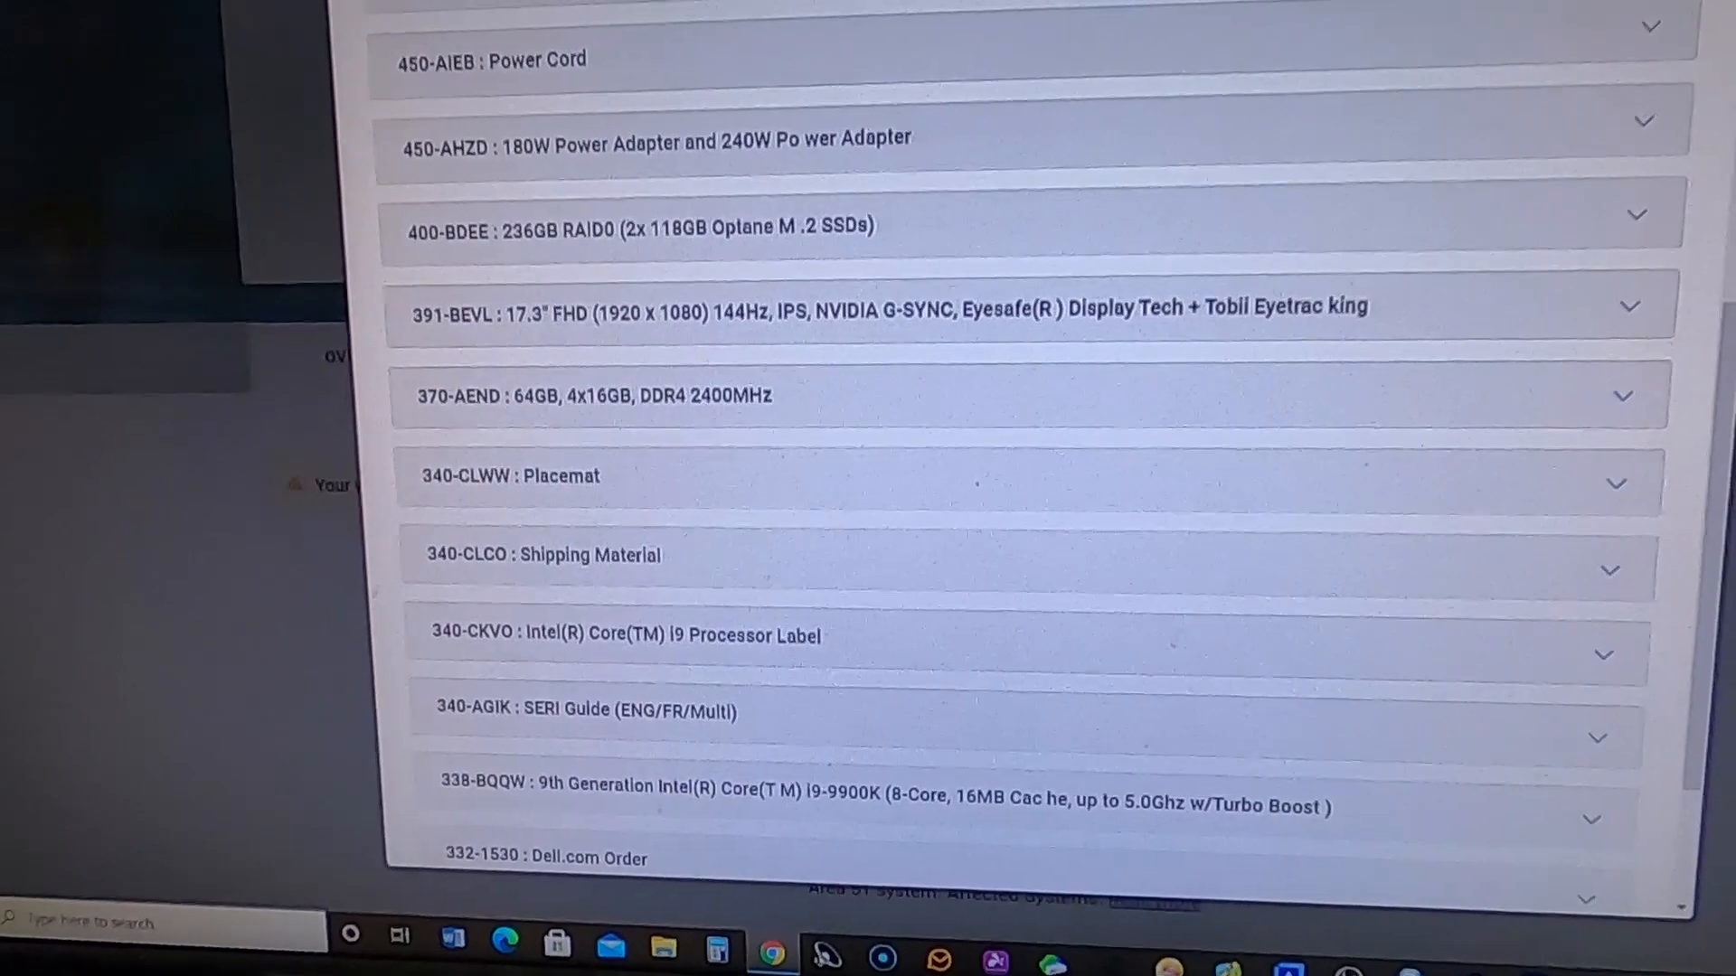
pyautogui.scroll(-3)
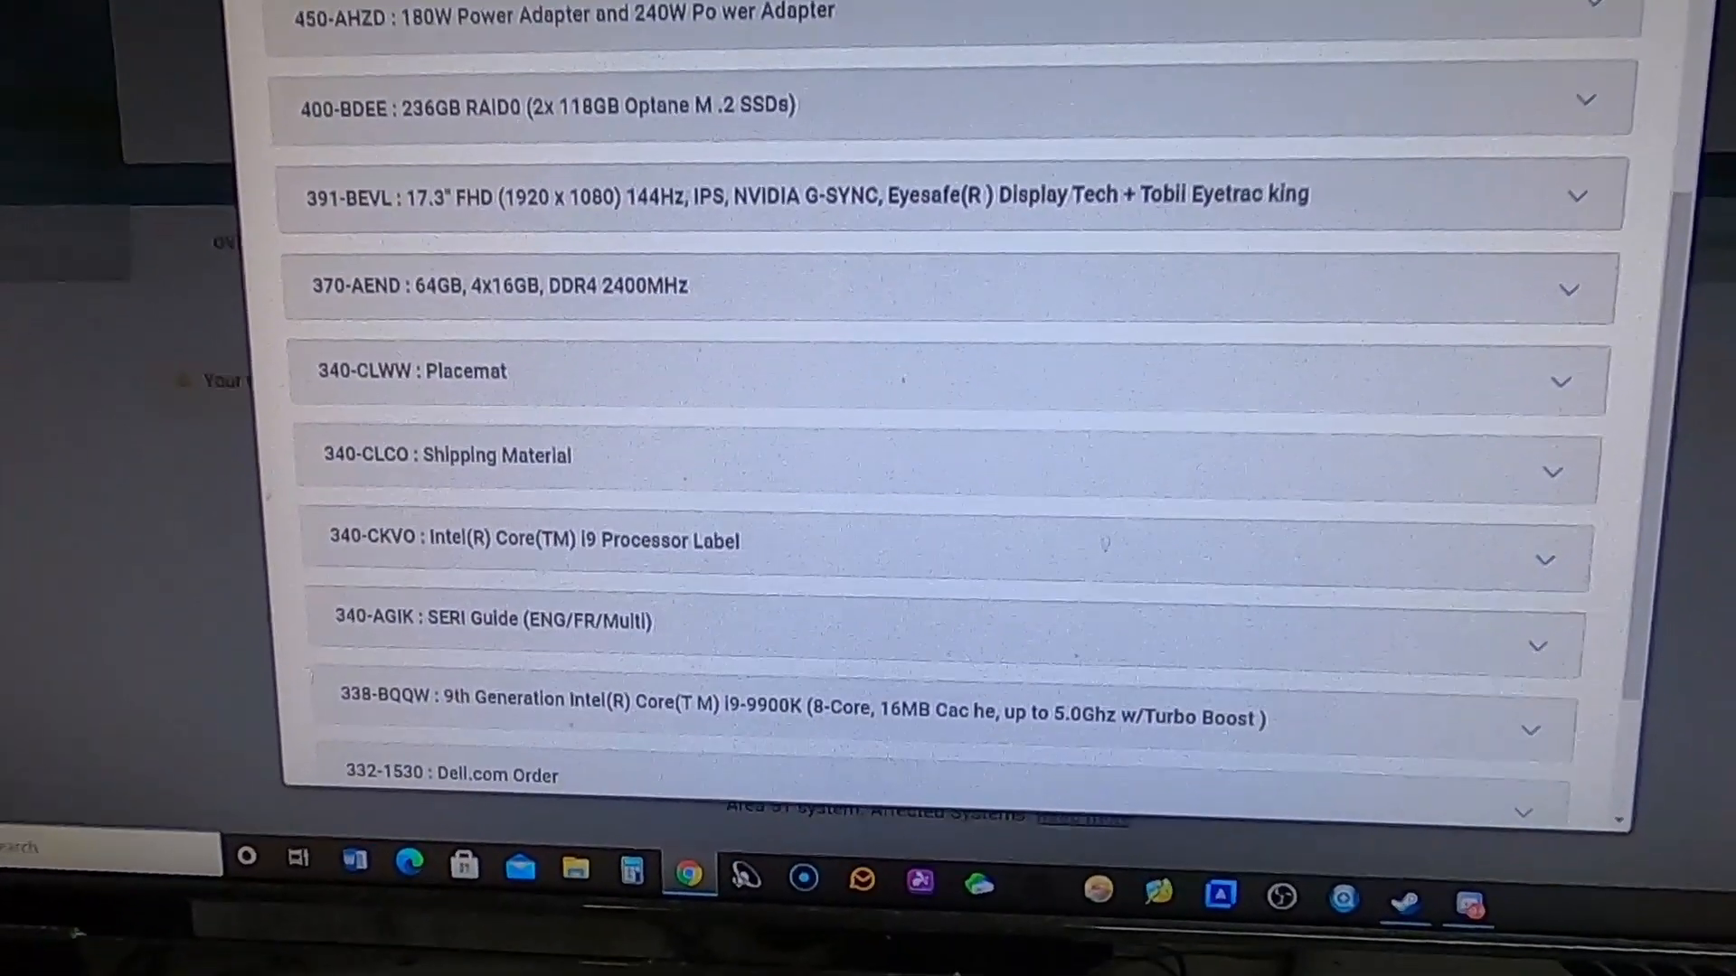
pyautogui.scroll(-3)
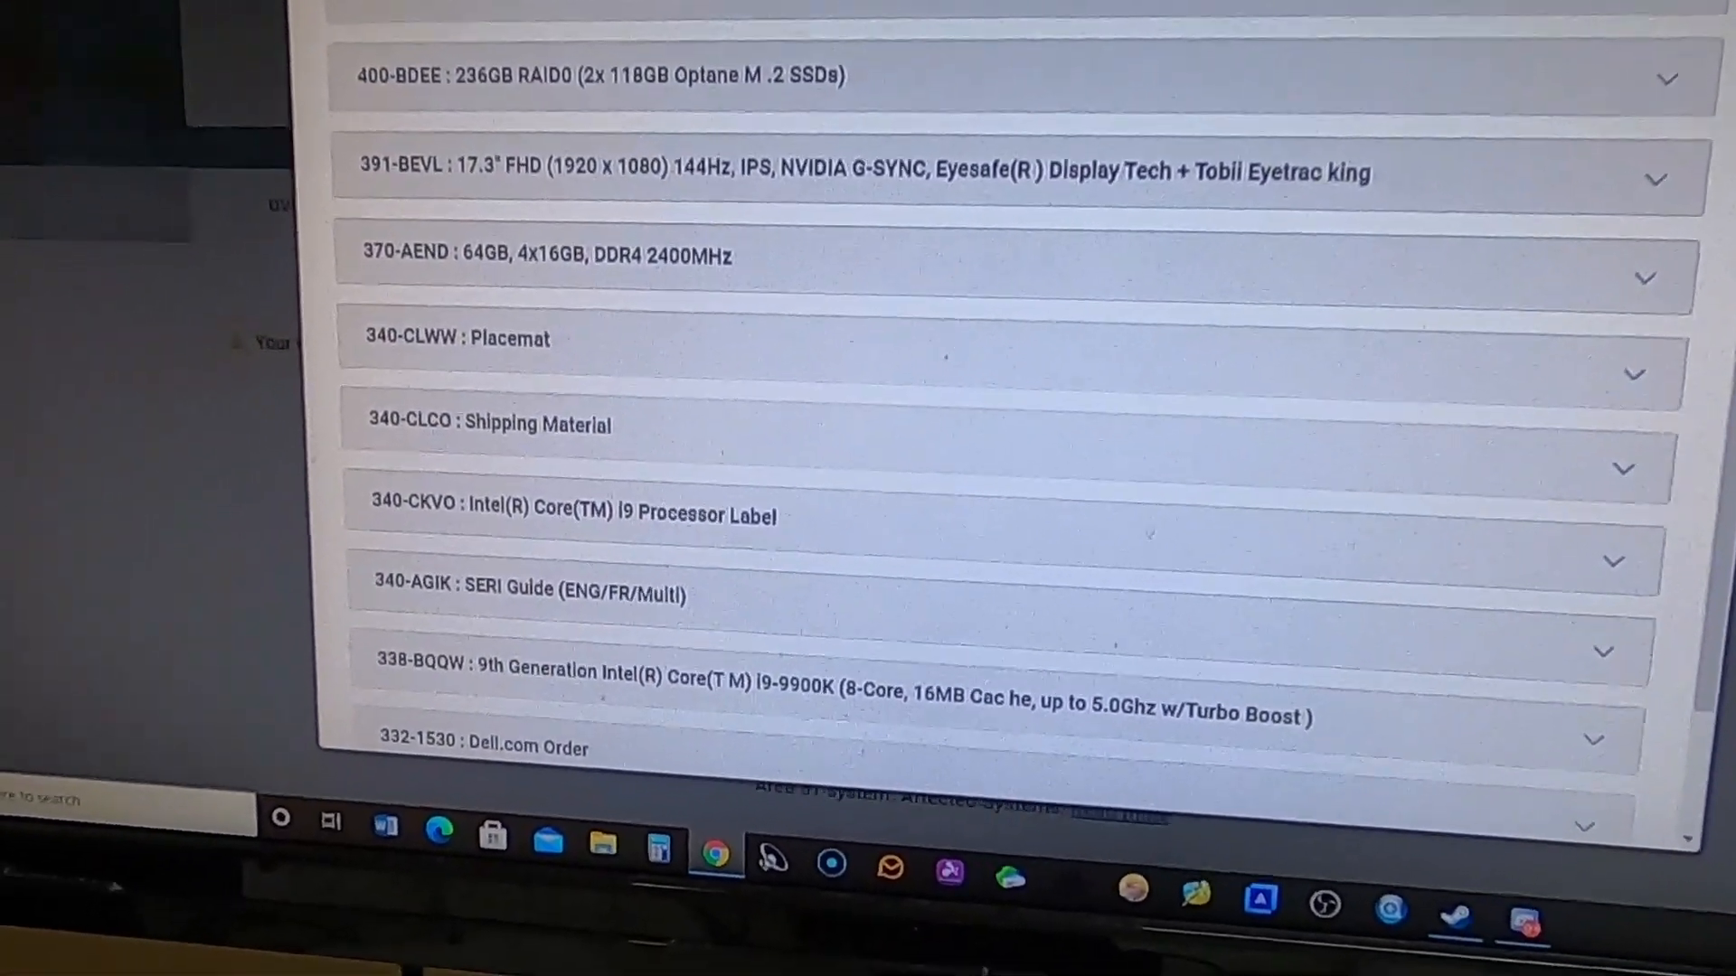
pyautogui.scroll(-3)
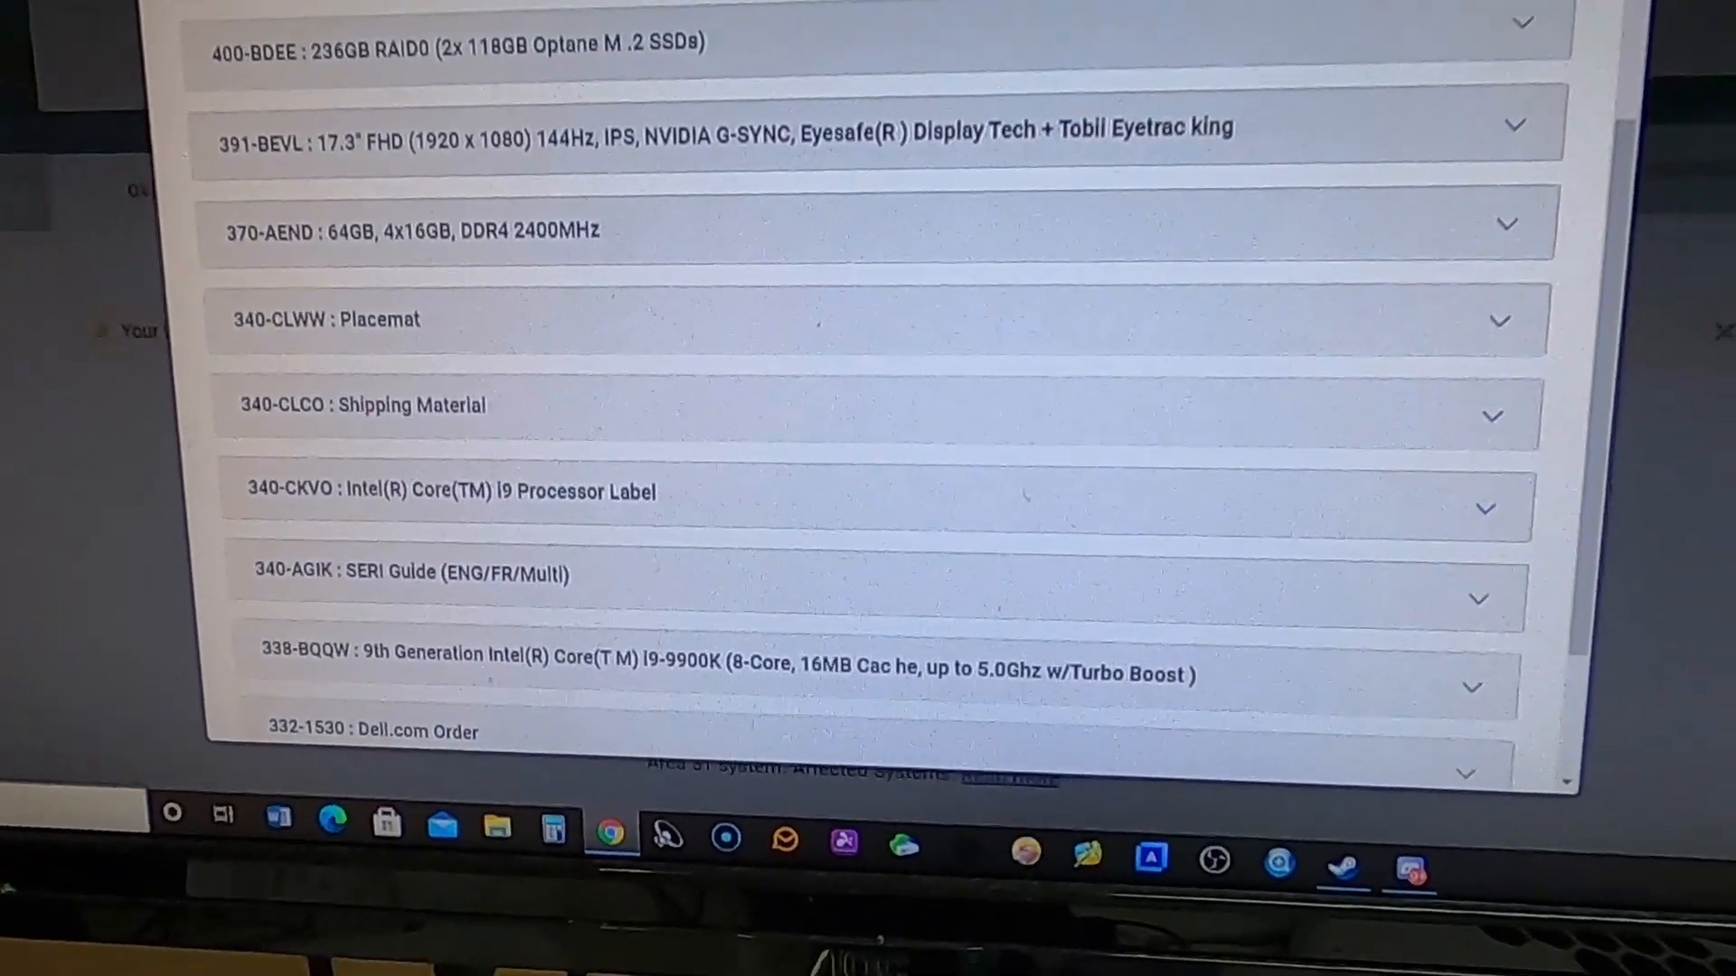
pyautogui.scroll(-3)
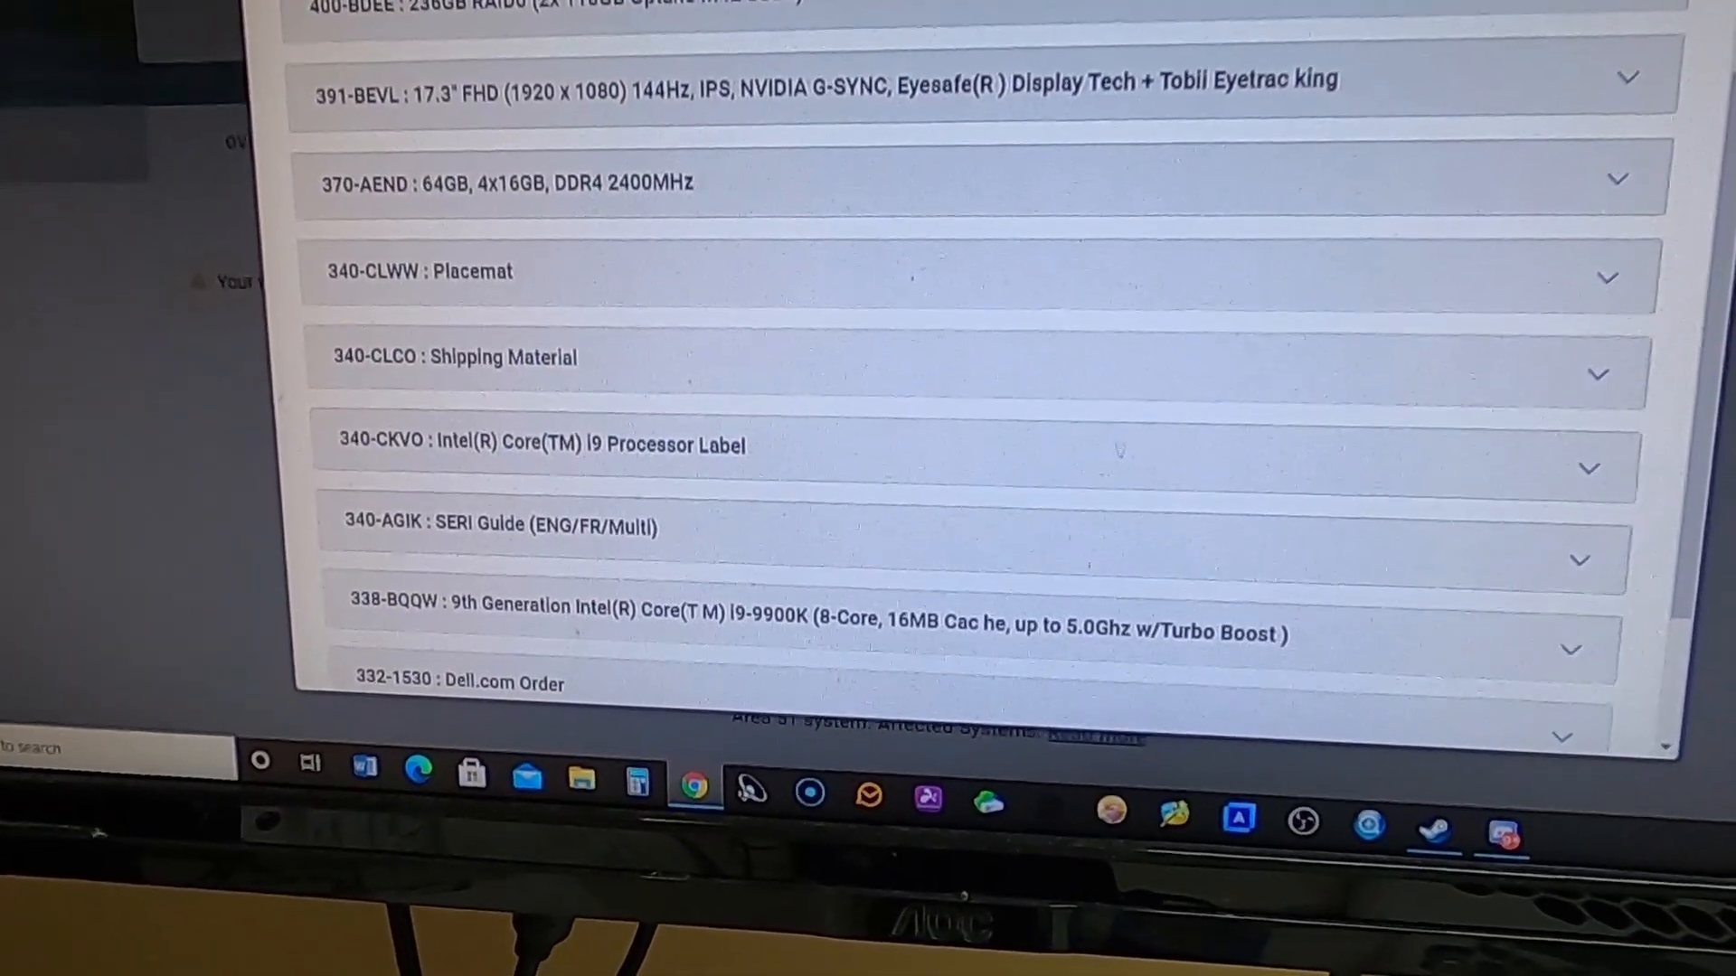
pyautogui.scroll(3)
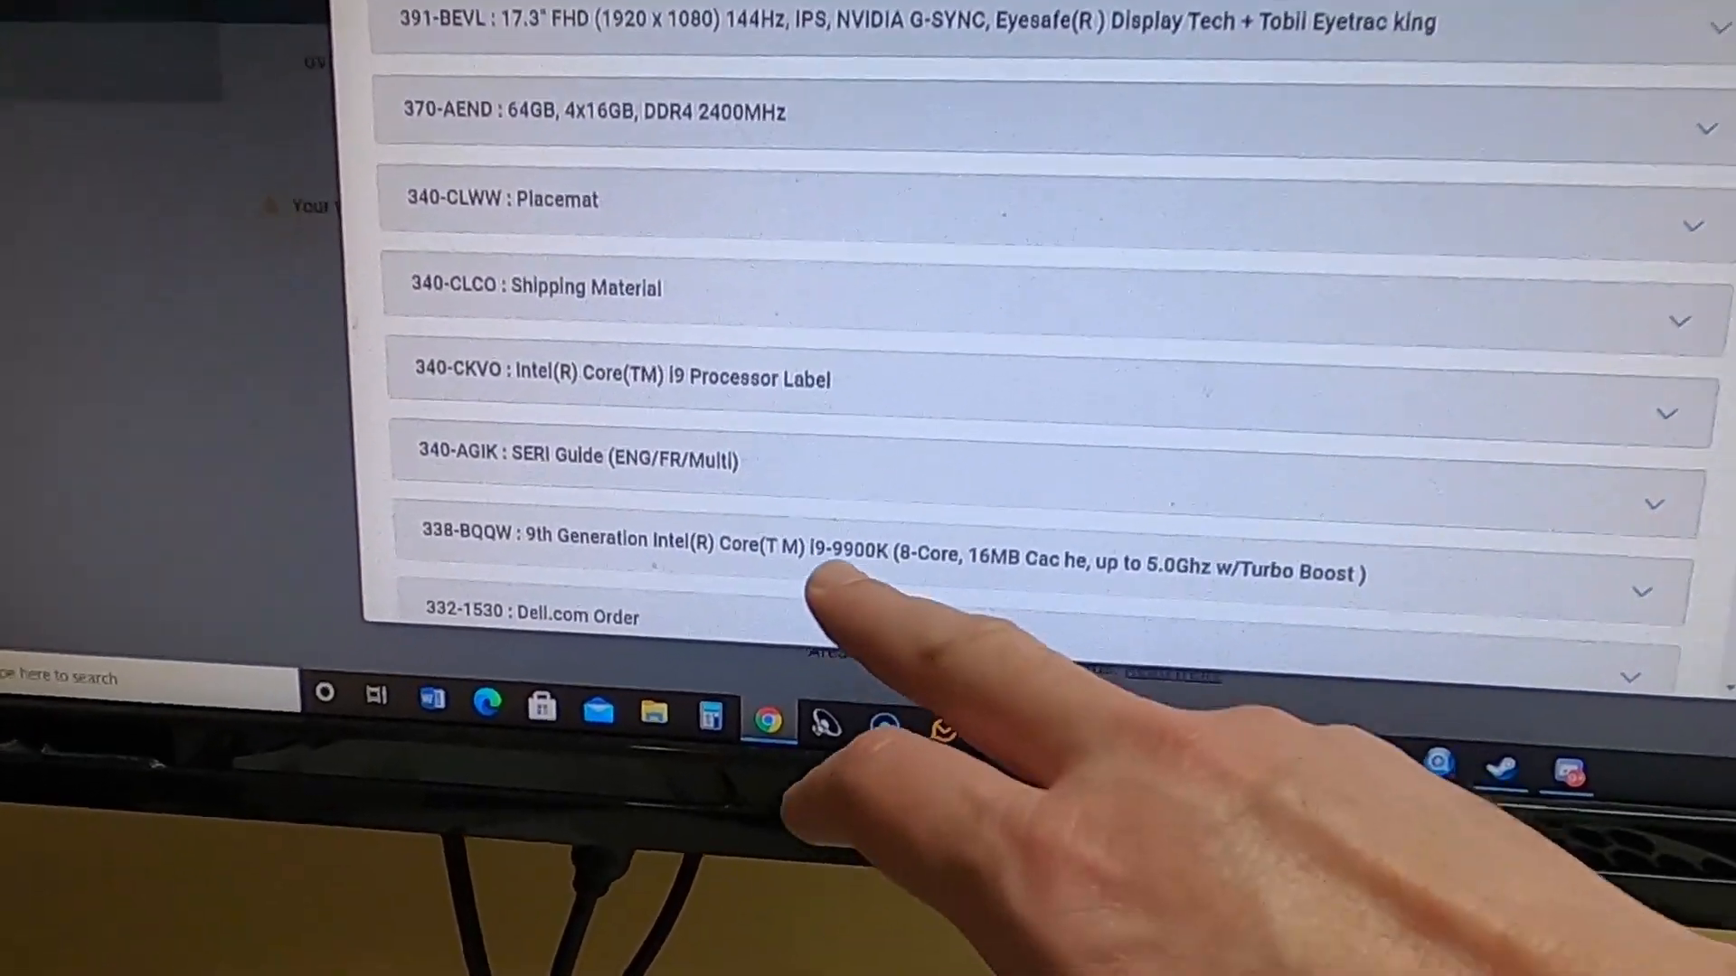
pyautogui.scroll(-3)
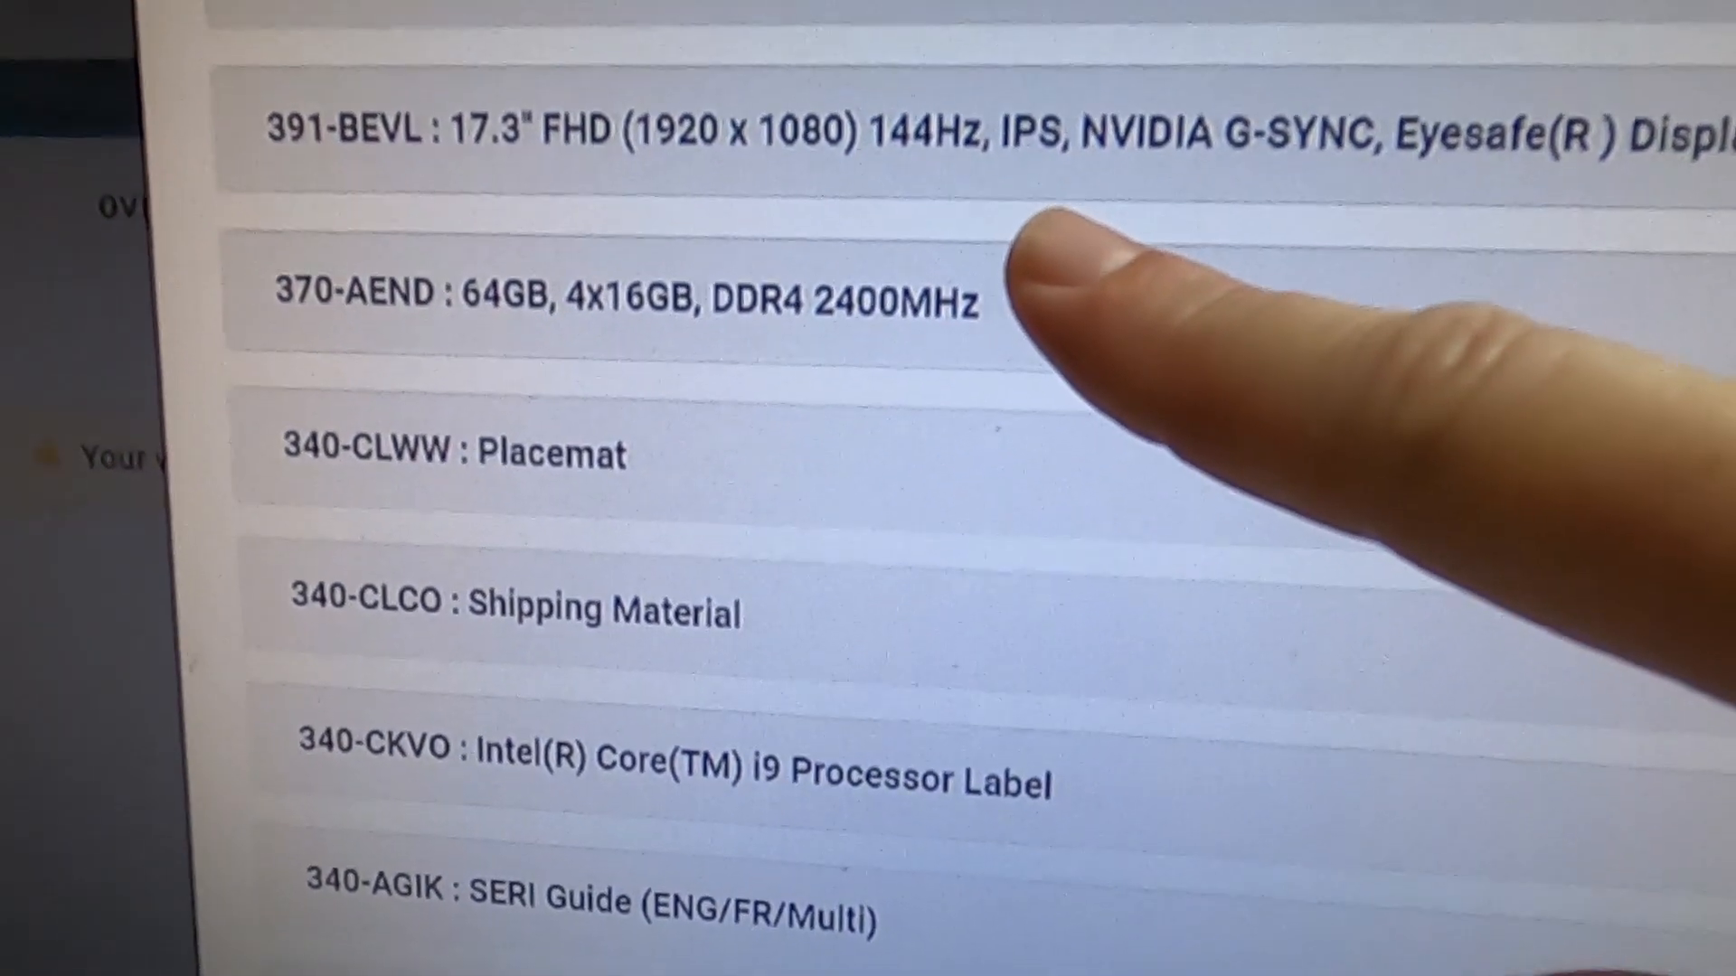
pyautogui.scroll(-3)
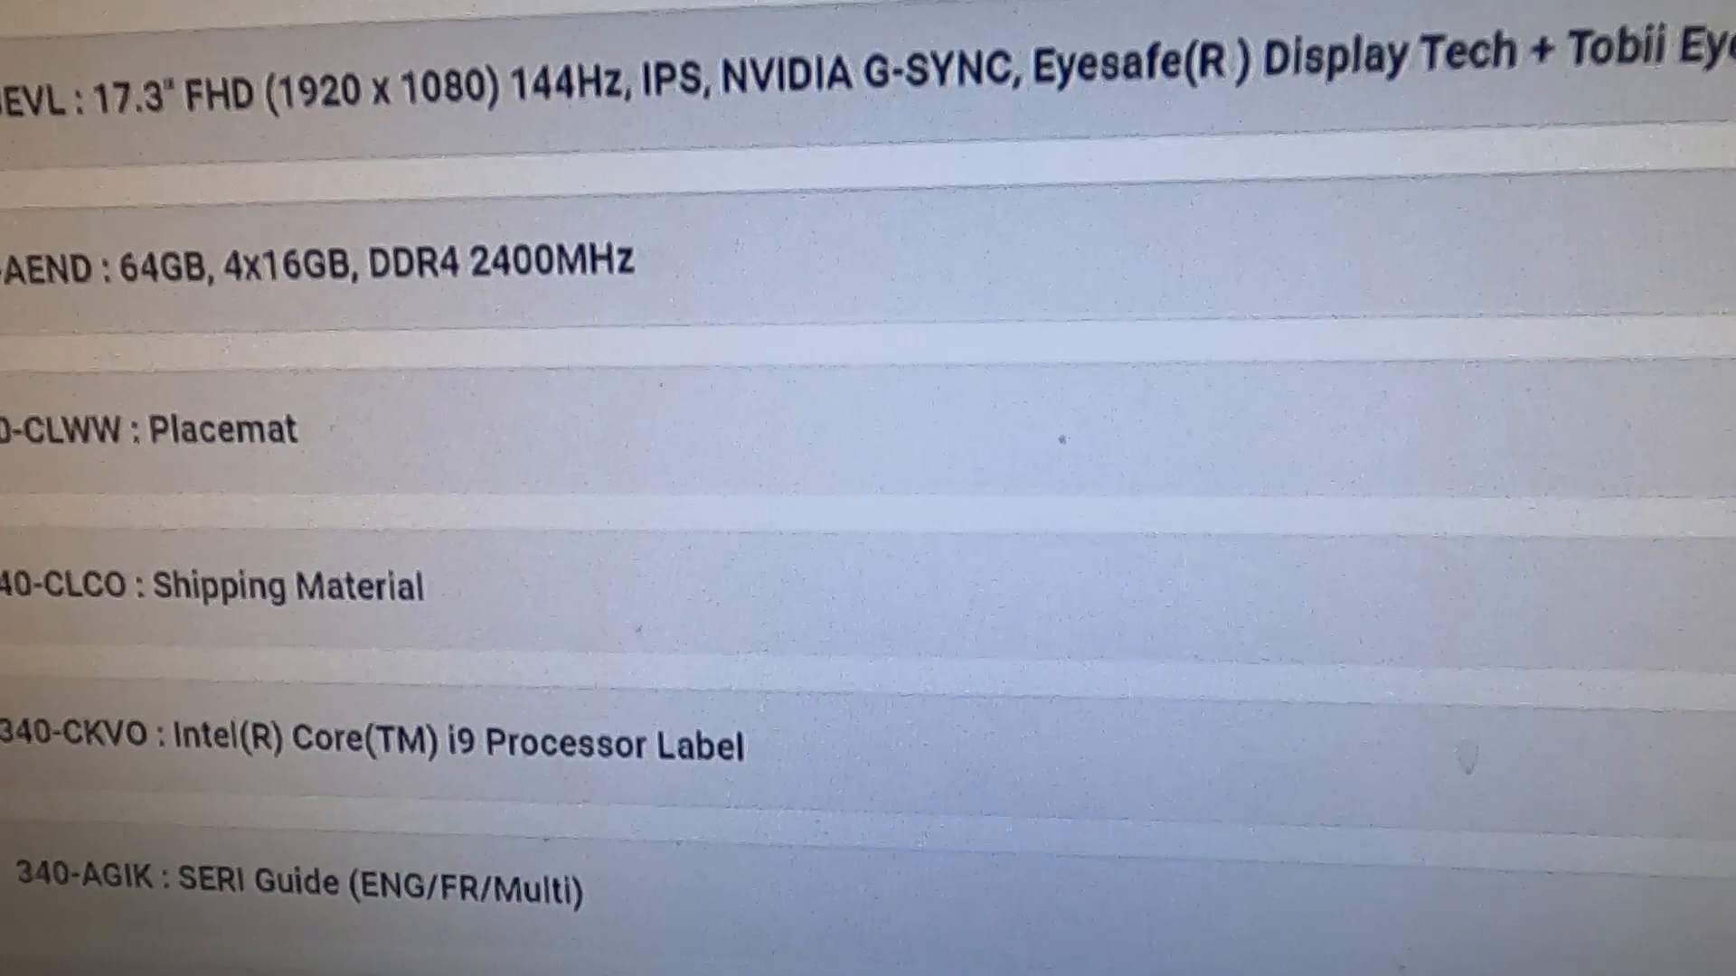
pyautogui.scroll(-3)
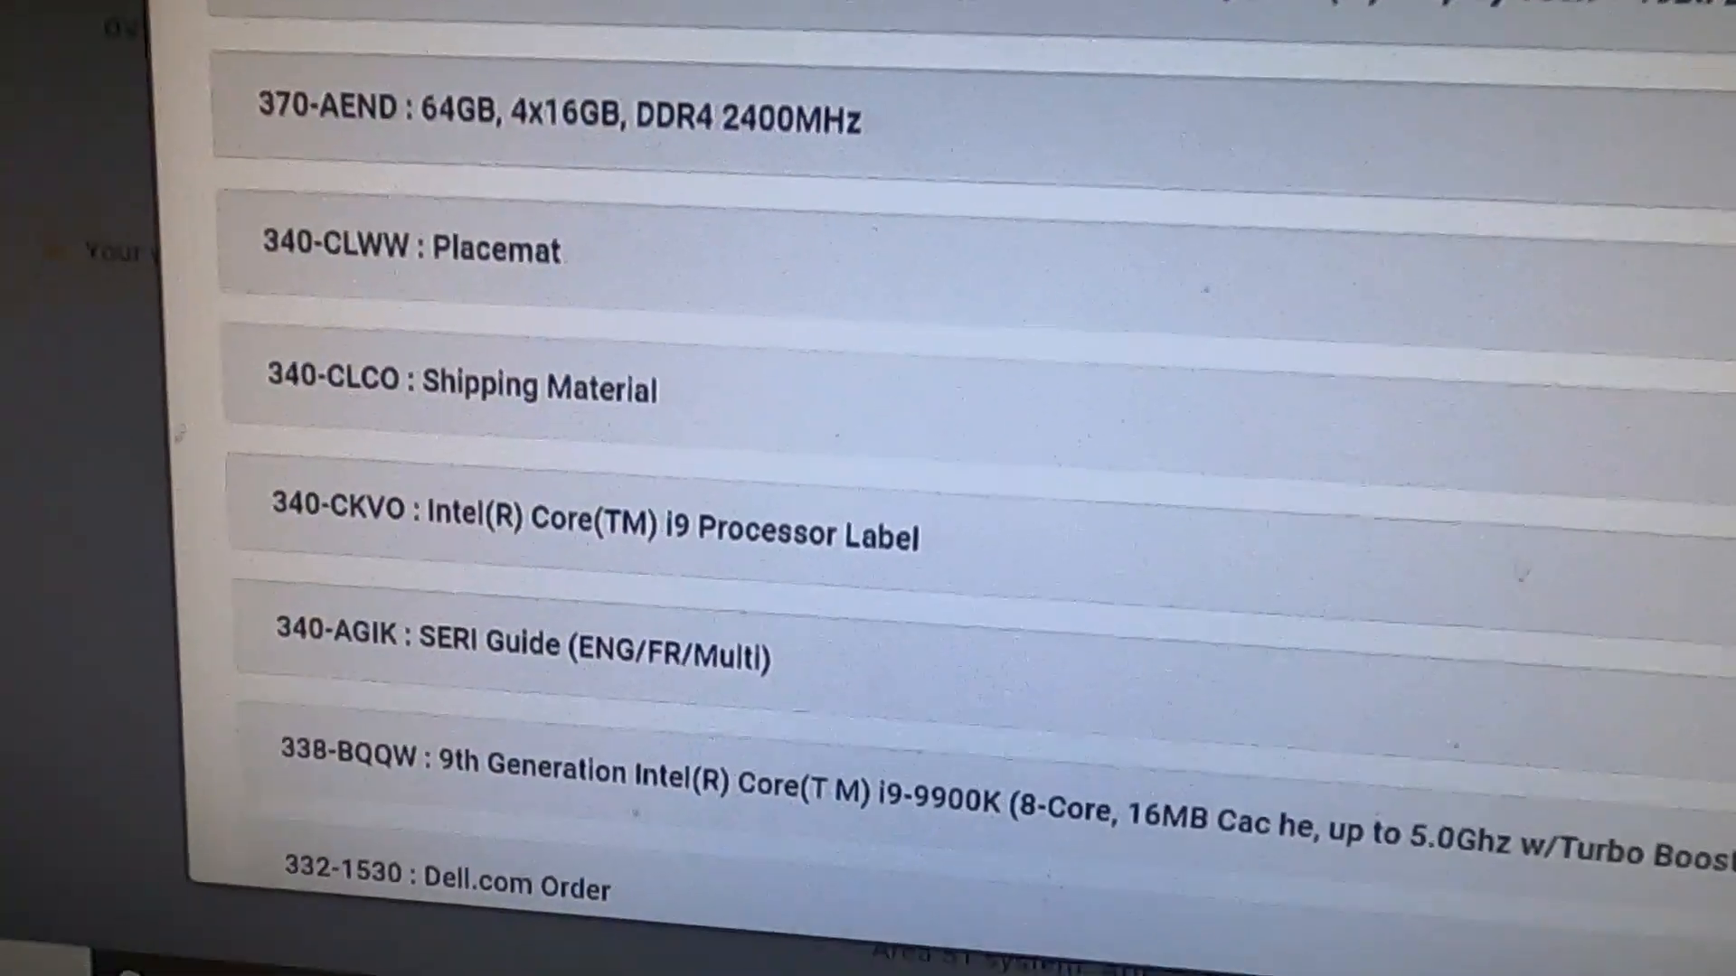
pyautogui.scroll(-3)
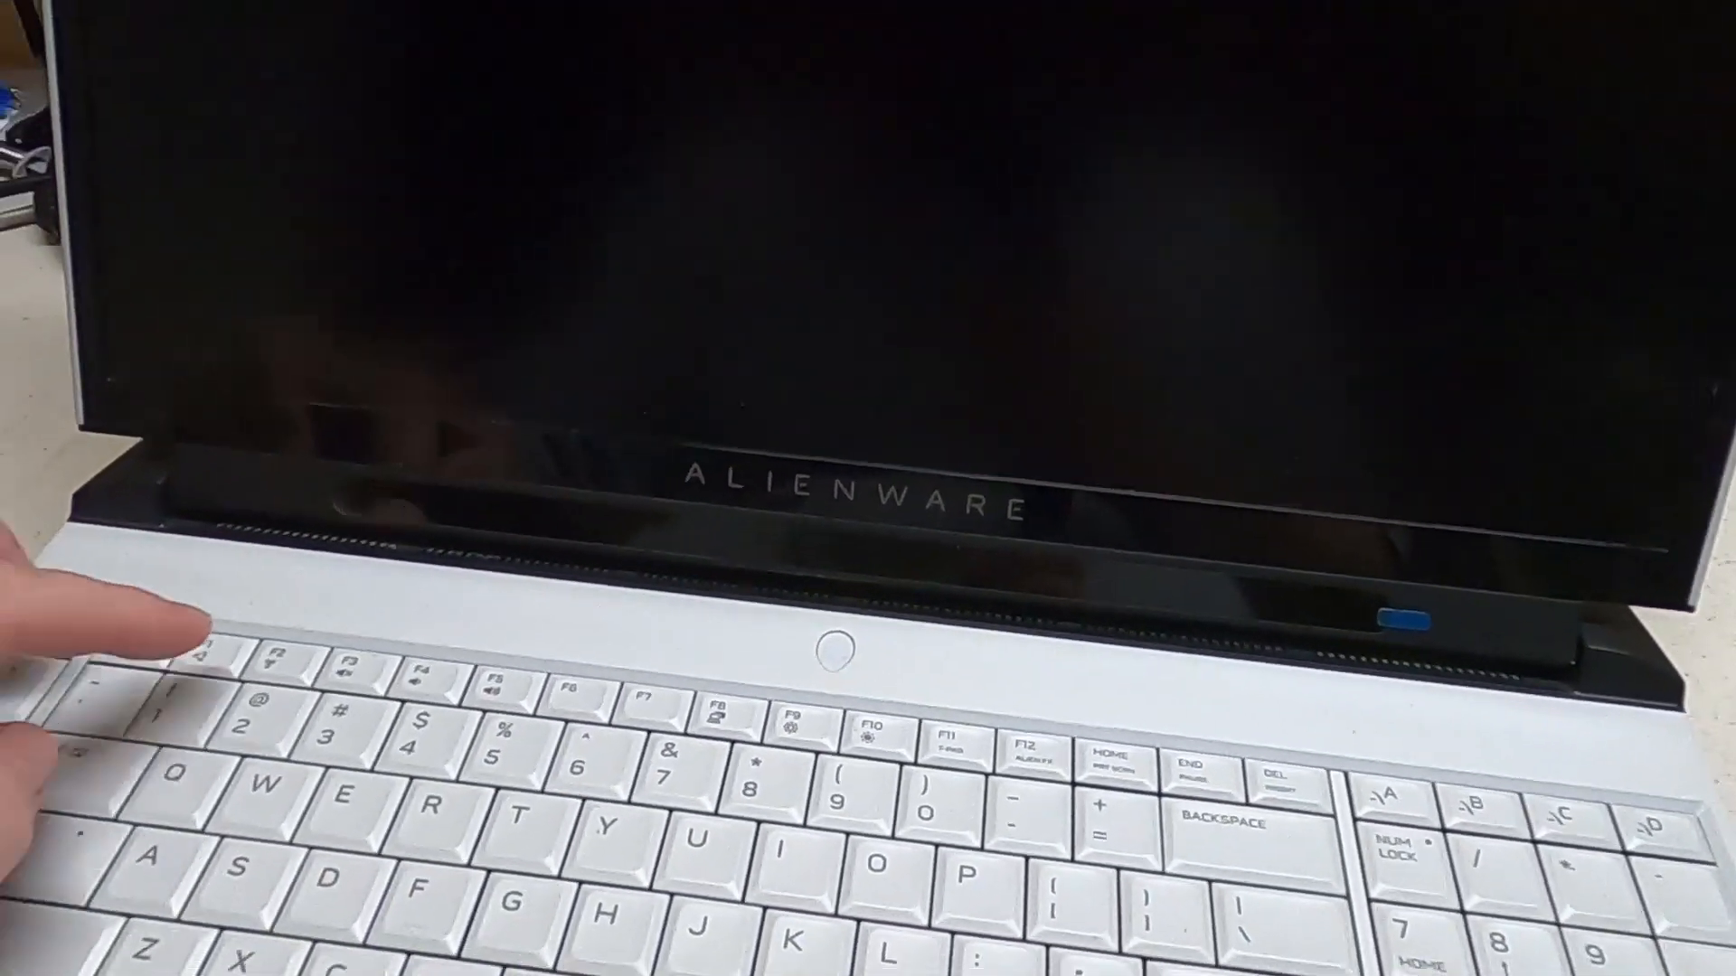
pyautogui.click(834, 652)
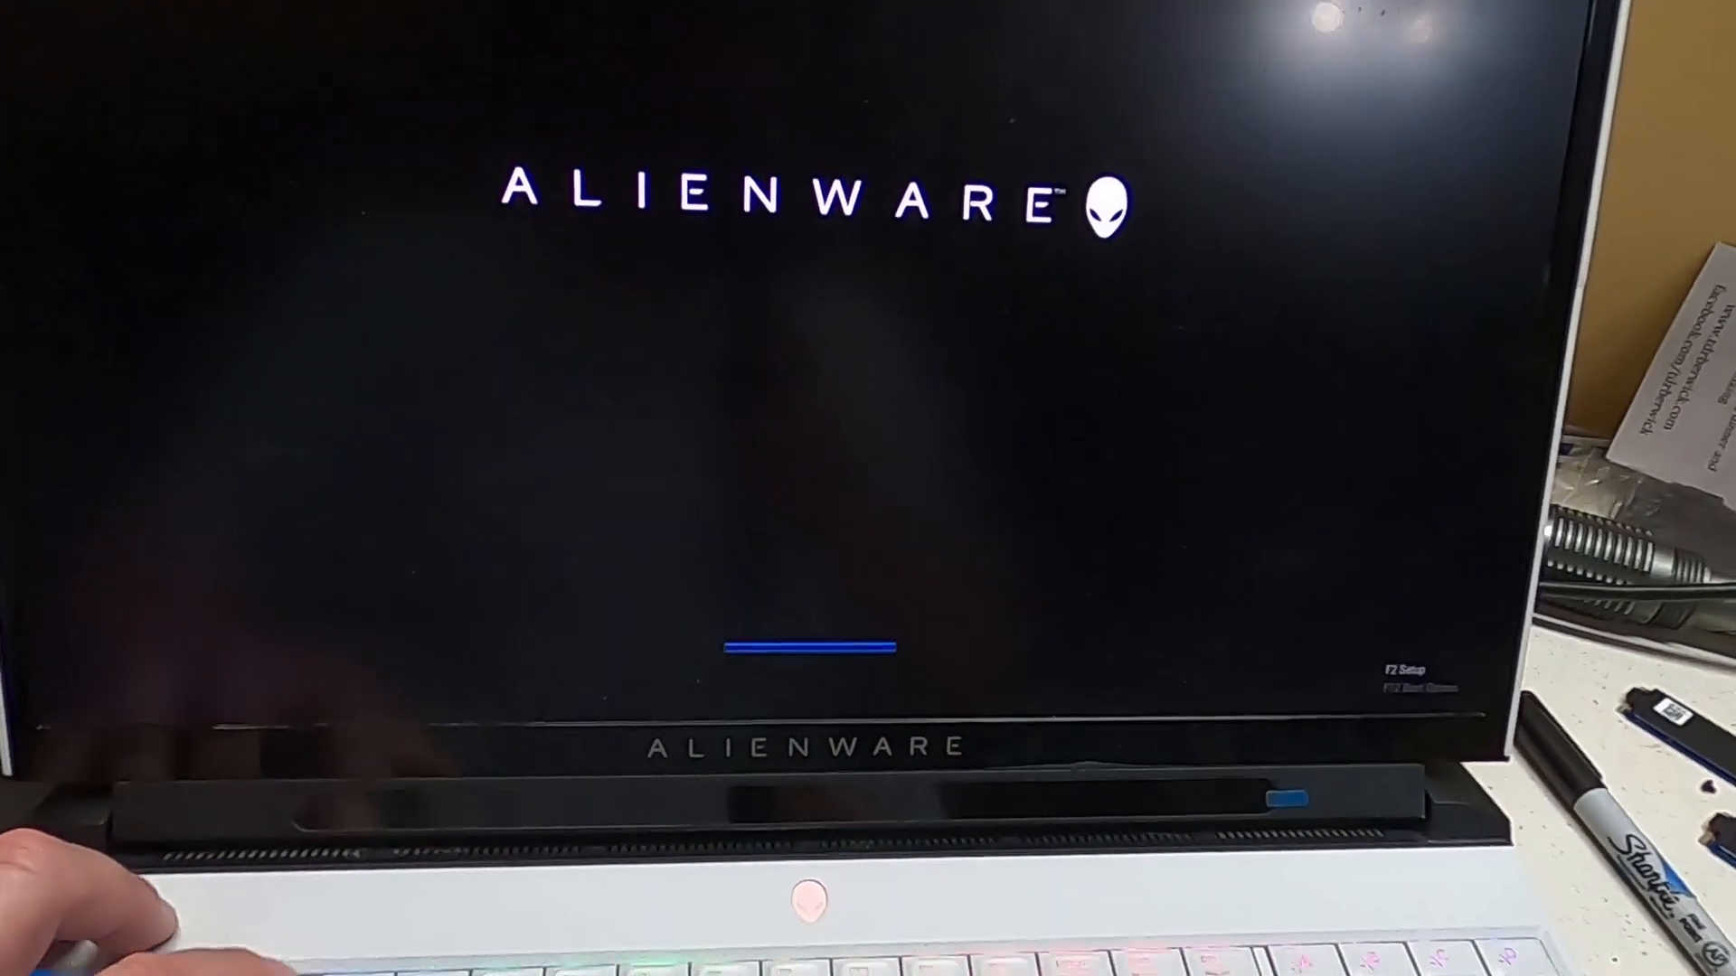
pyautogui.press('f2')
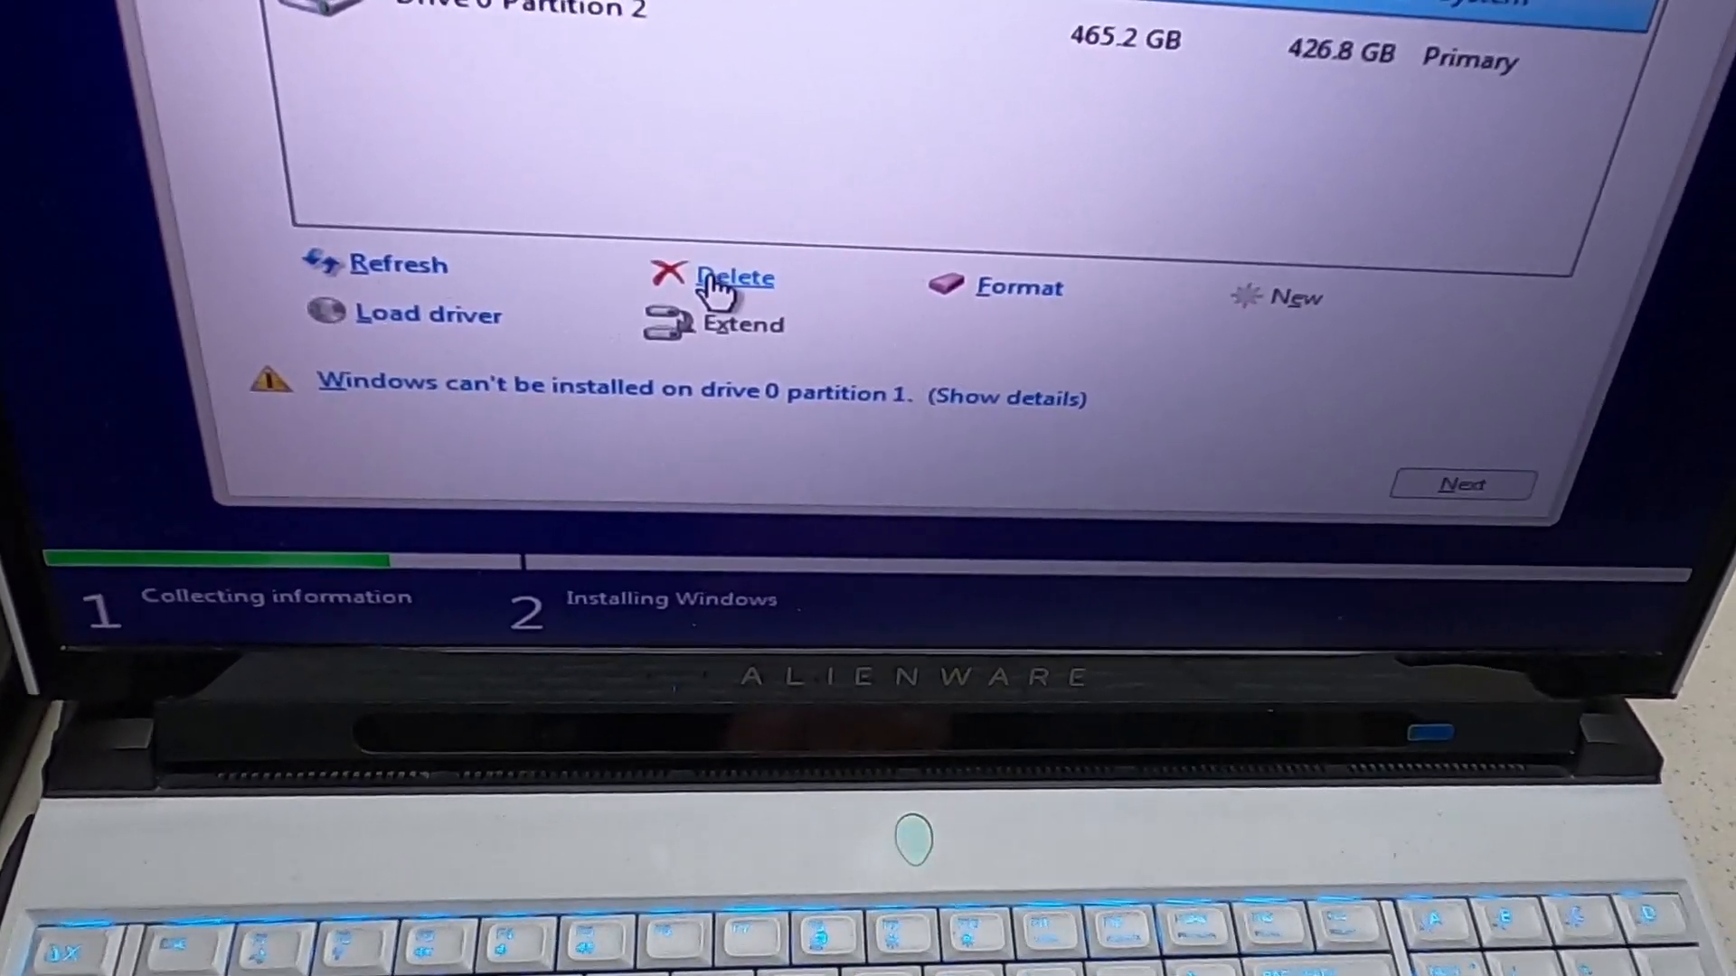
# Delete both drive 0 partitions, the small one and the 465.2 GB Partition 1, confirming each warning.
pyautogui.click(736, 277)
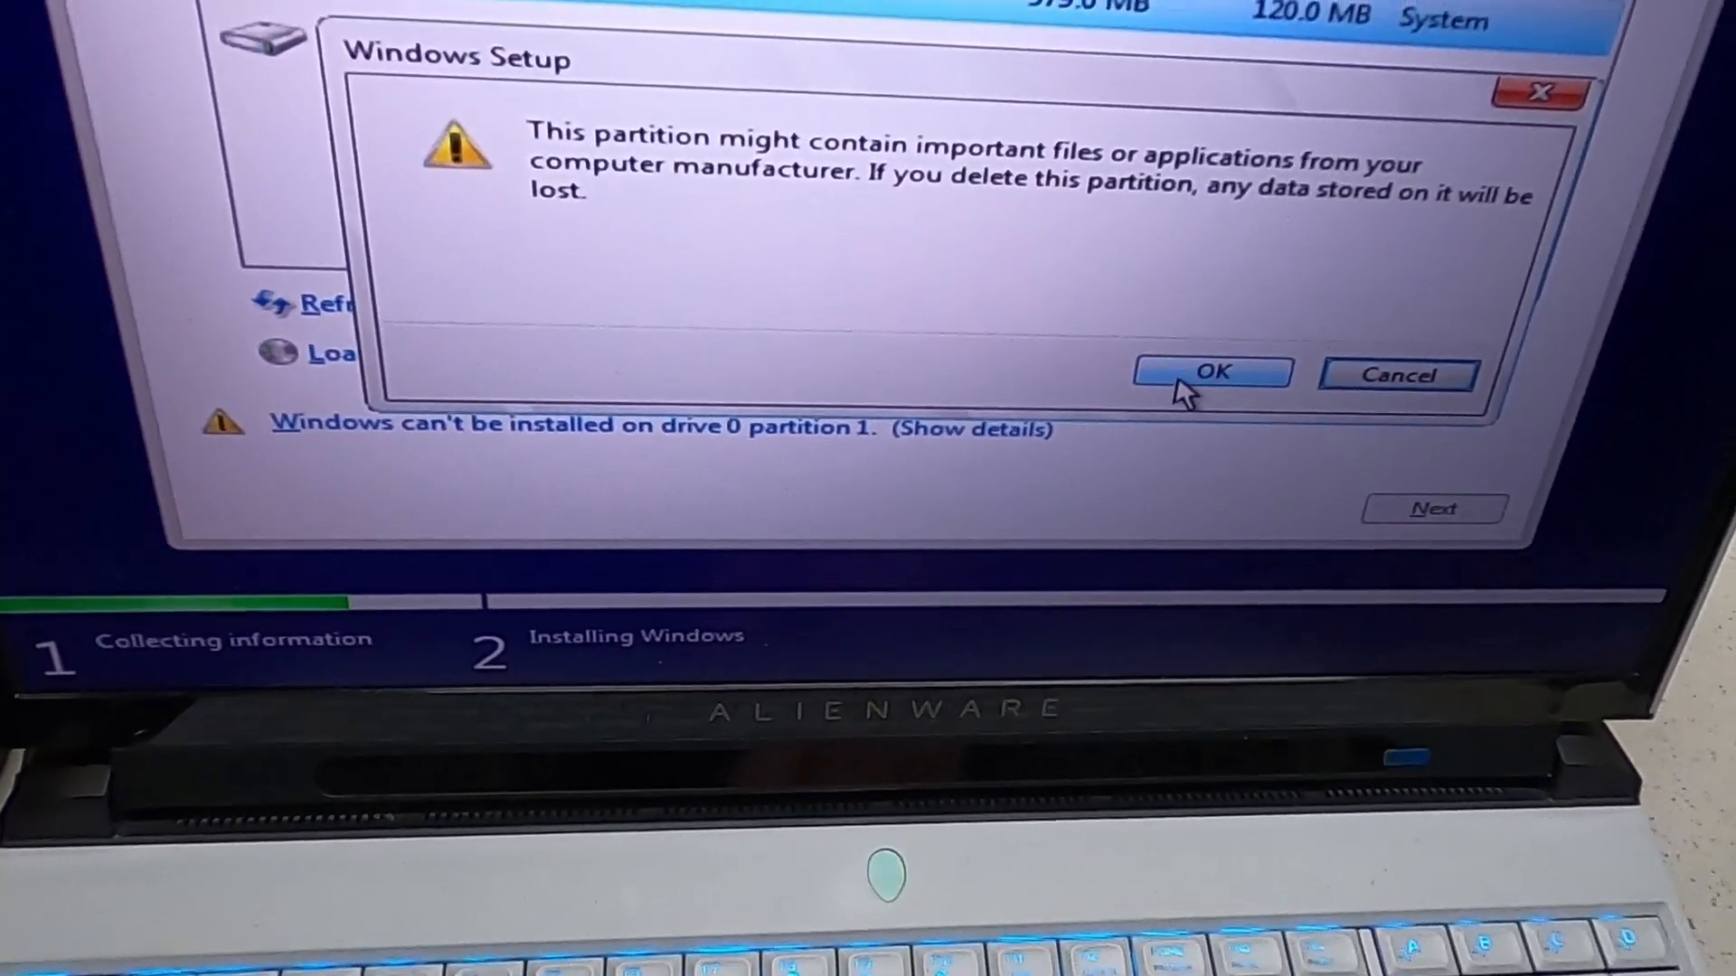
pyautogui.click(1211, 372)
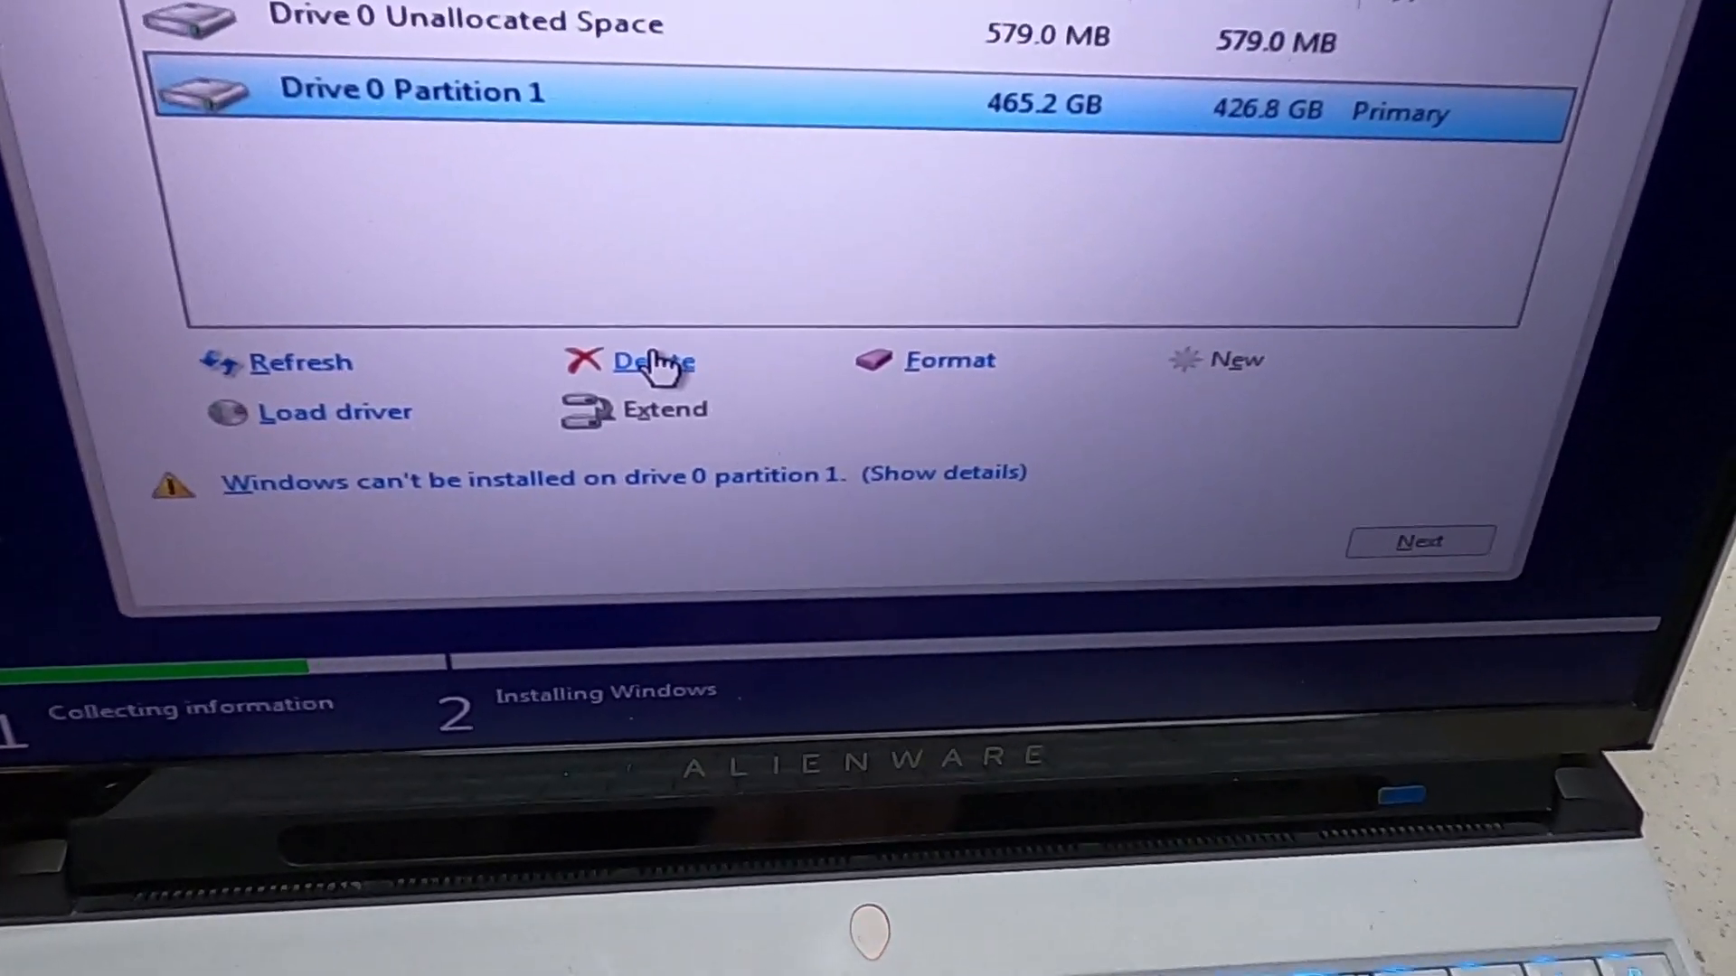
pyautogui.click(655, 361)
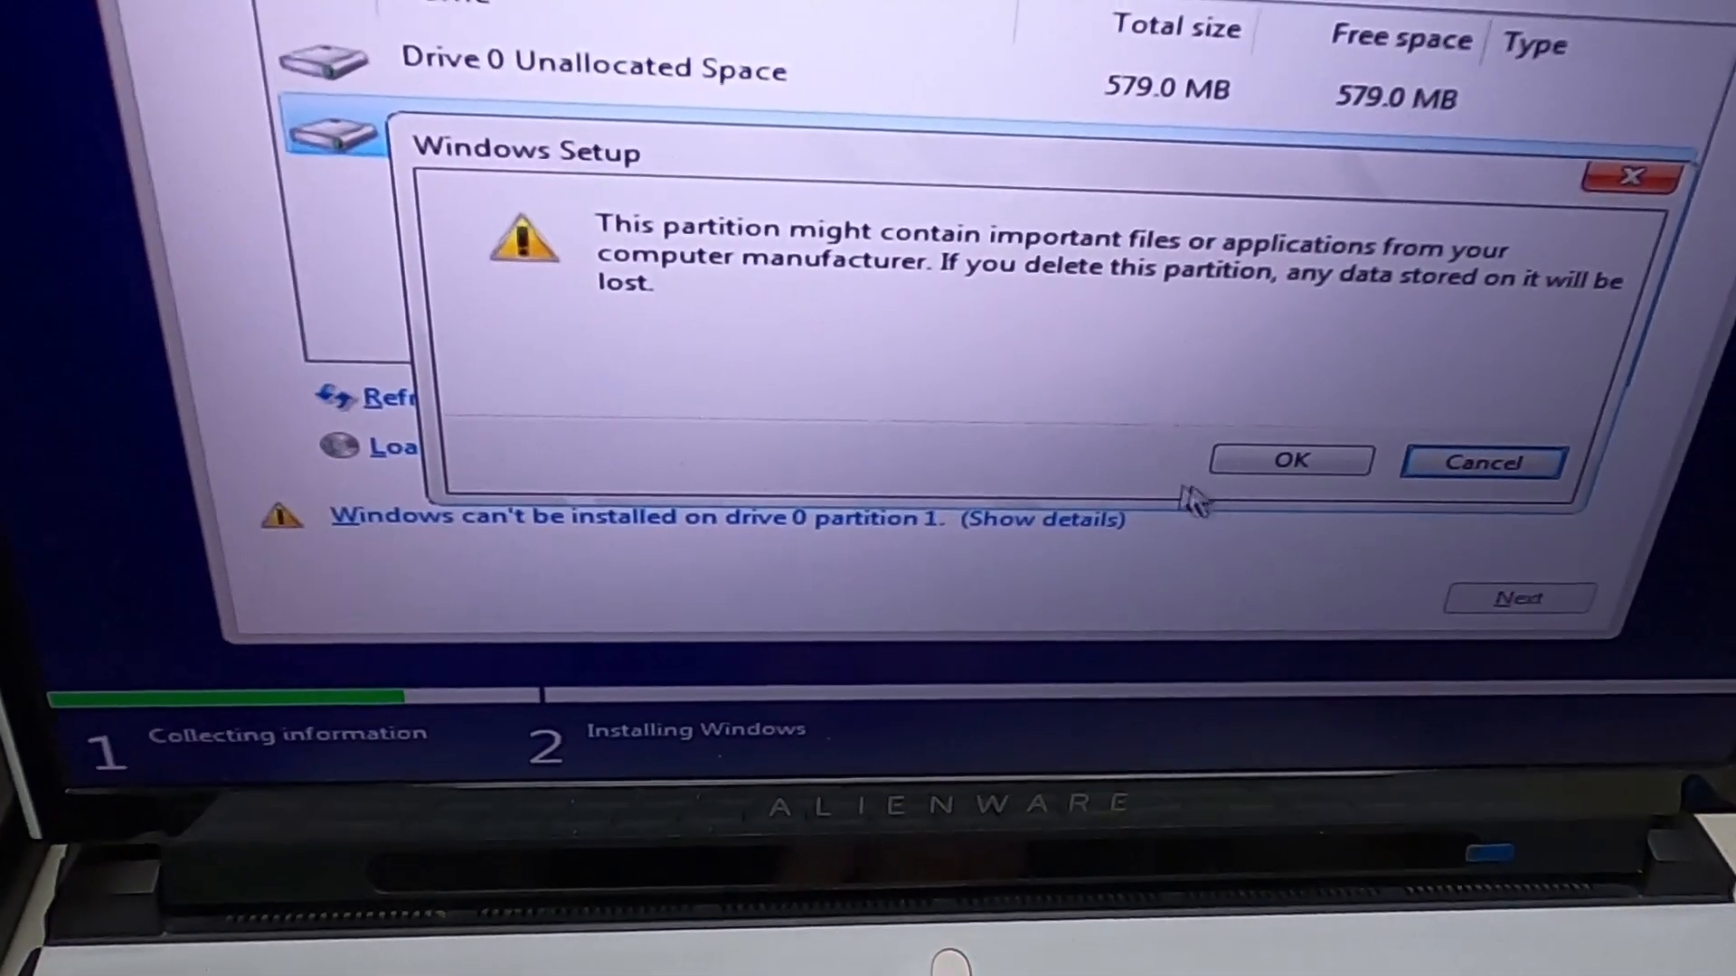
pyautogui.click(1289, 459)
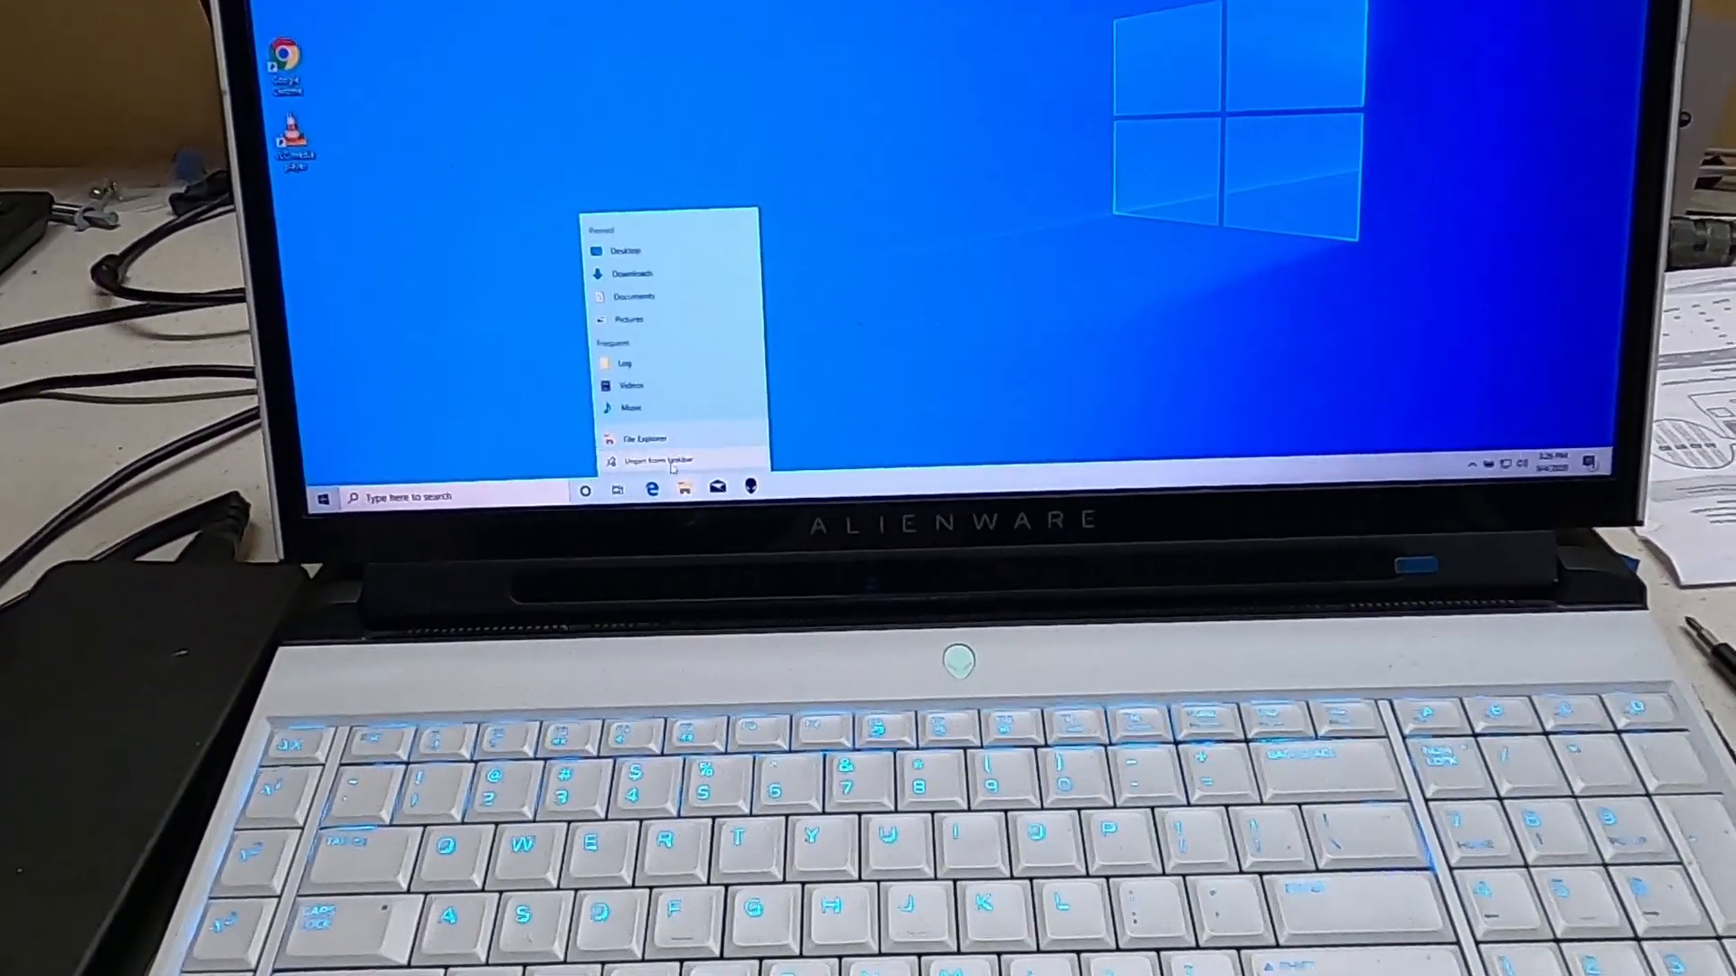
# Open File Explorer on This PC listing Local Disk C: (465 GB) and Storage D: (931 GB).
pyautogui.click(640, 437)
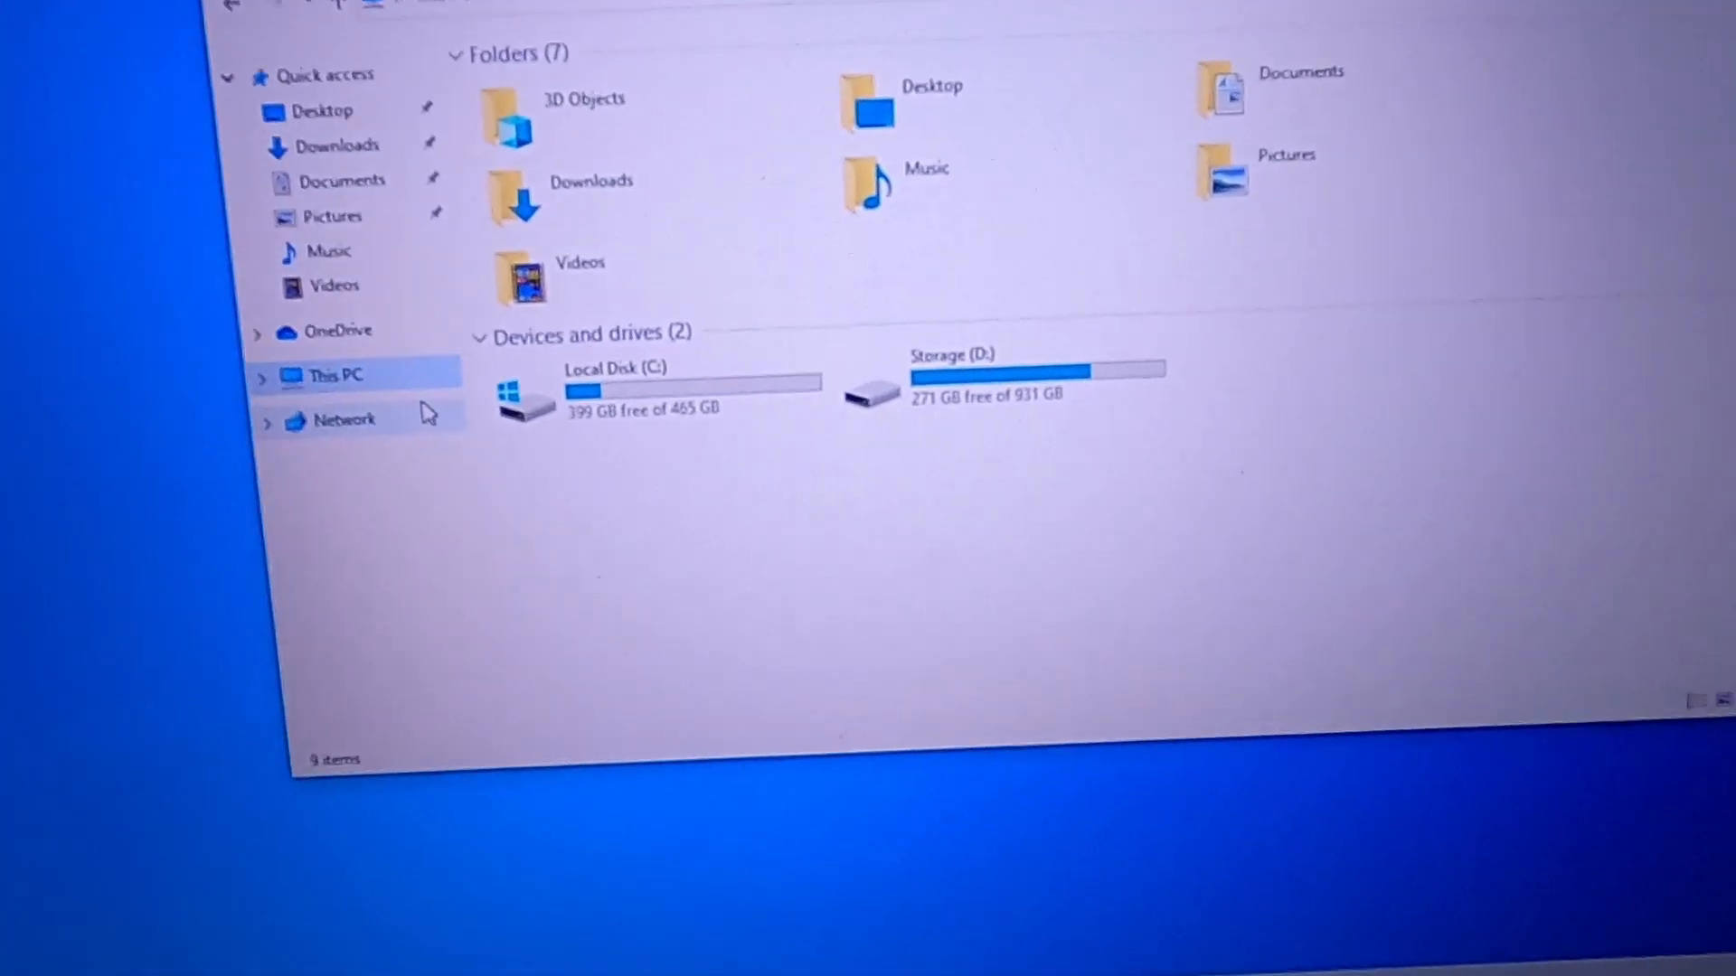
pyautogui.scroll(-3)
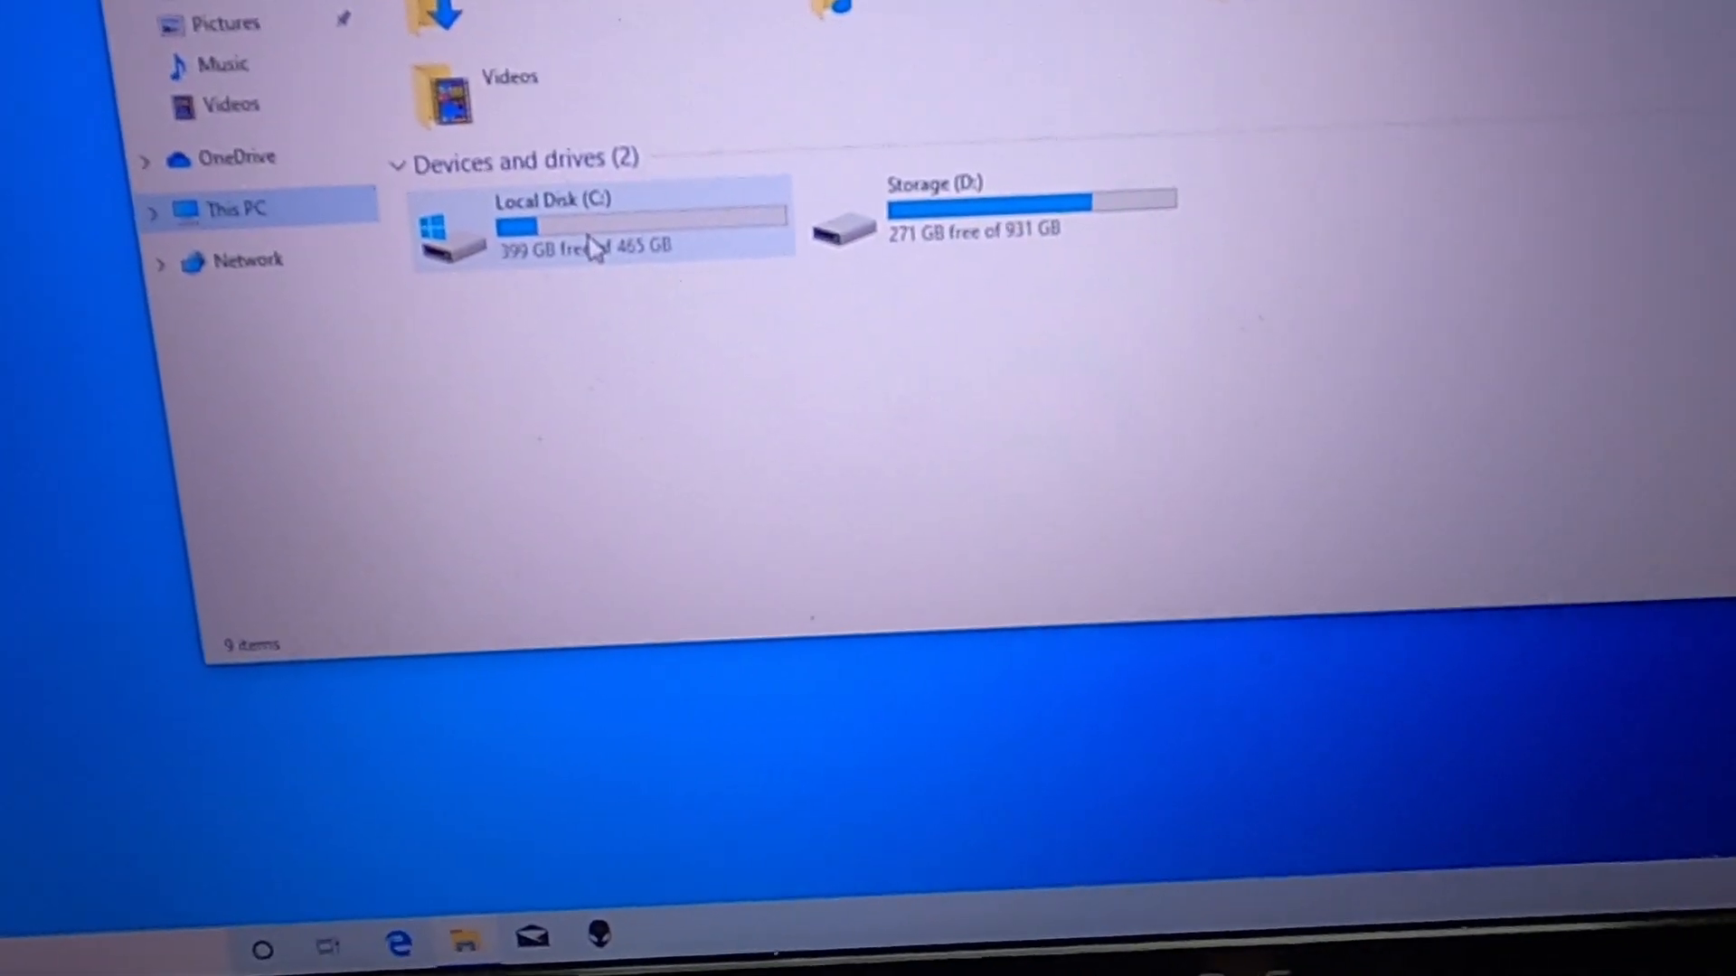